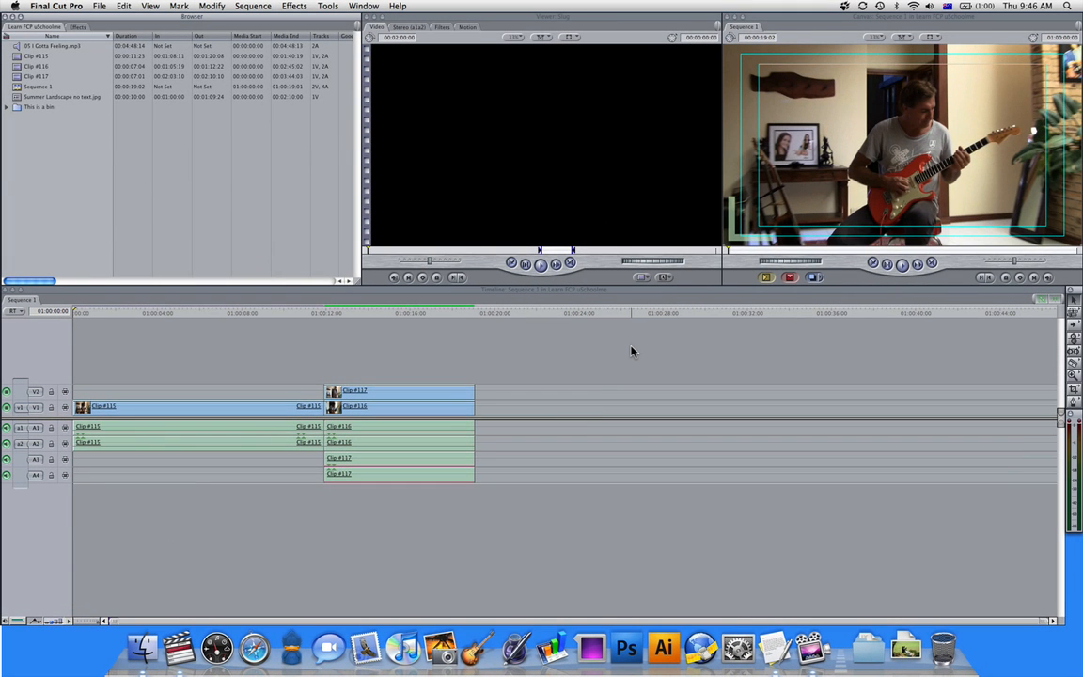
pyautogui.moveTo(745, 210)
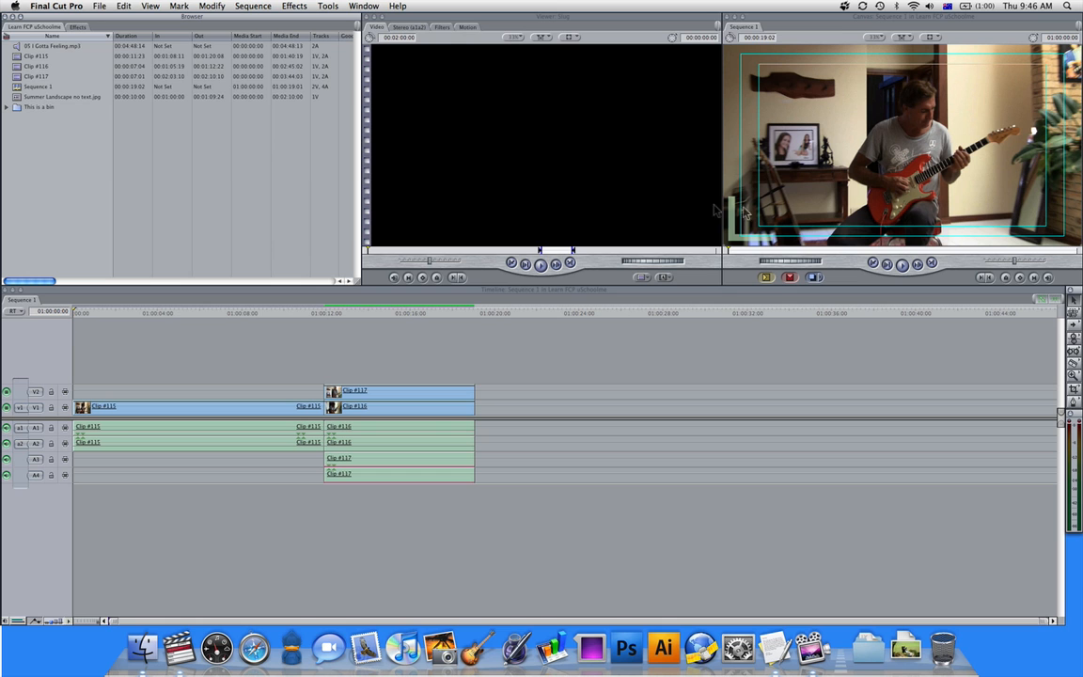
pyautogui.moveTo(723, 365)
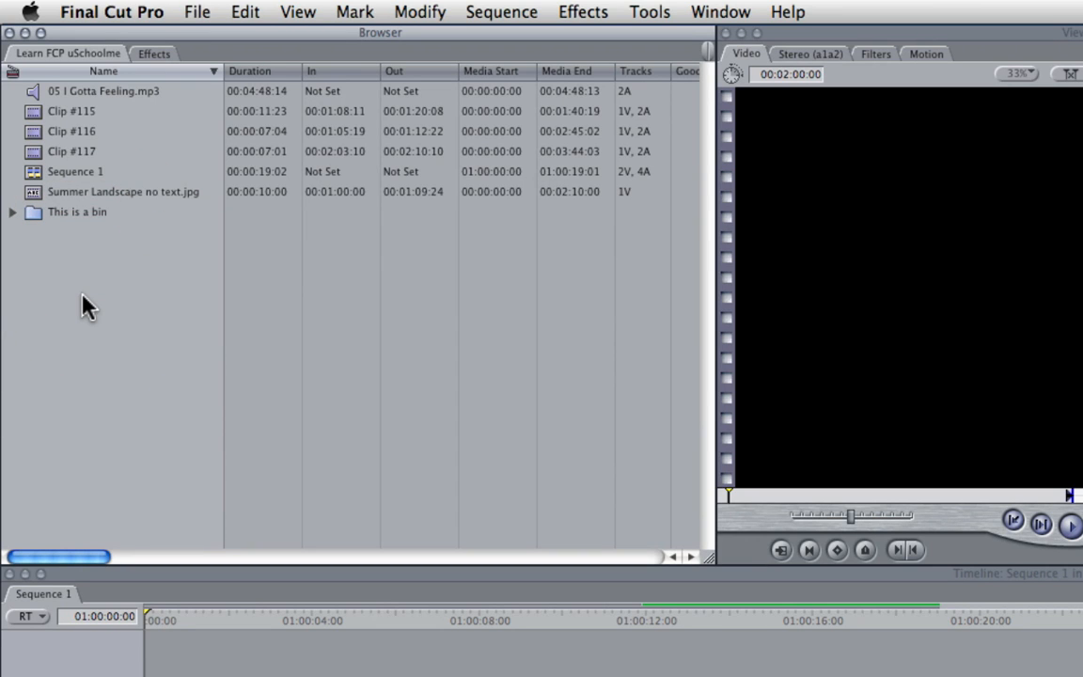
pyautogui.moveTo(86, 290)
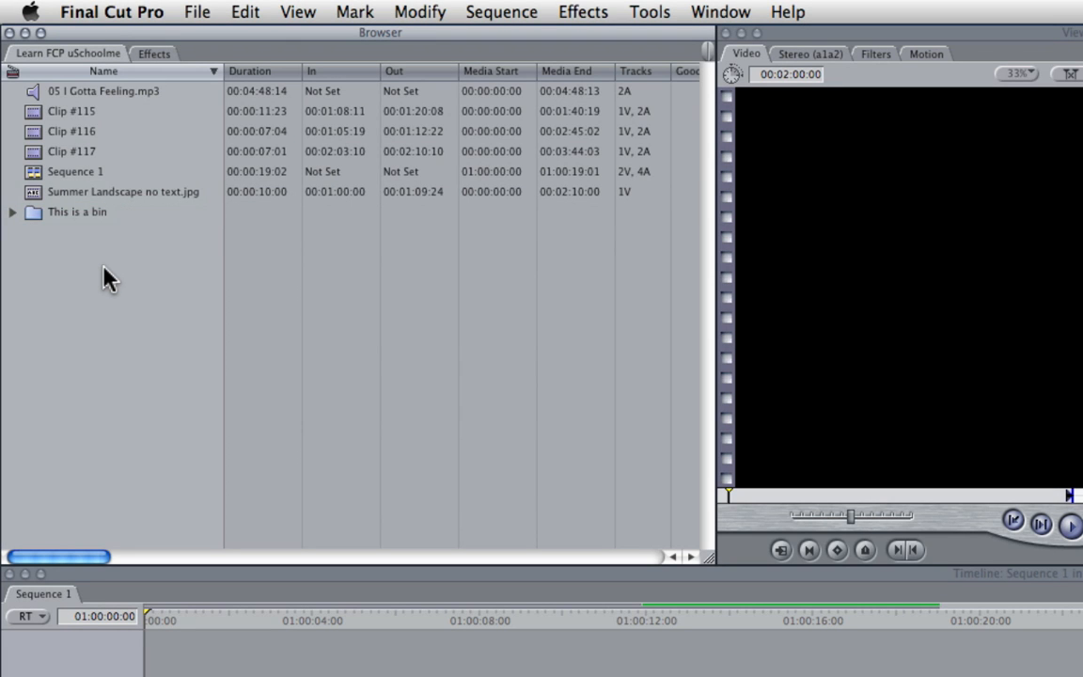
pyautogui.moveTo(279, 132)
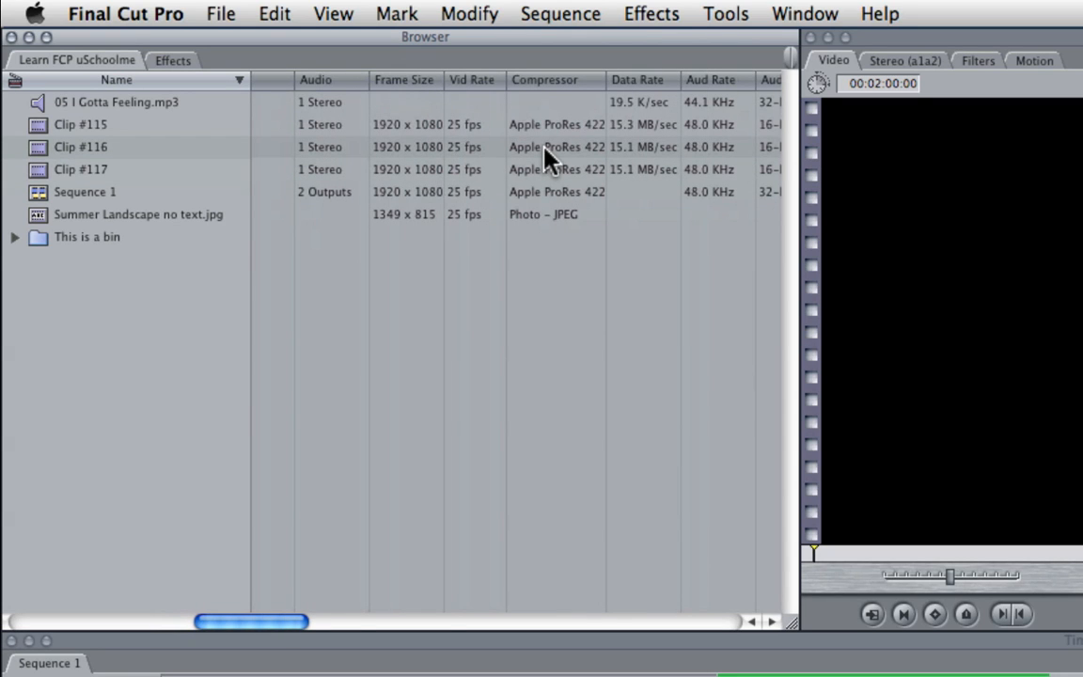
# - Enter 'Great take' as Clip #116's Description in the Browser columns
pyautogui.hscroll(3)
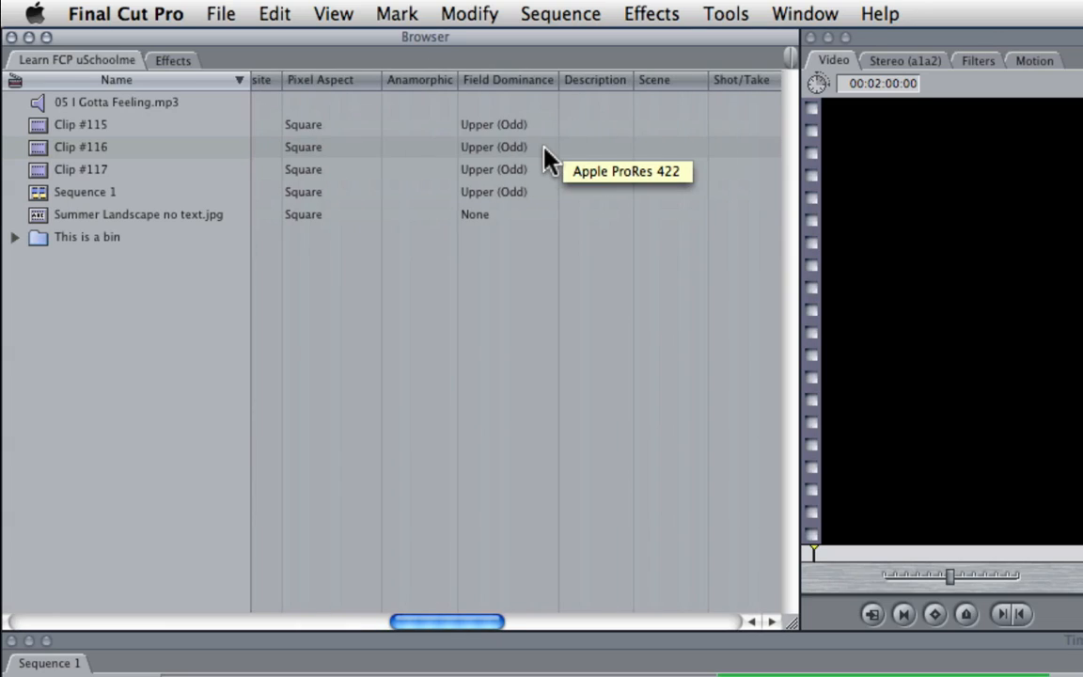
pyautogui.hscroll(3)
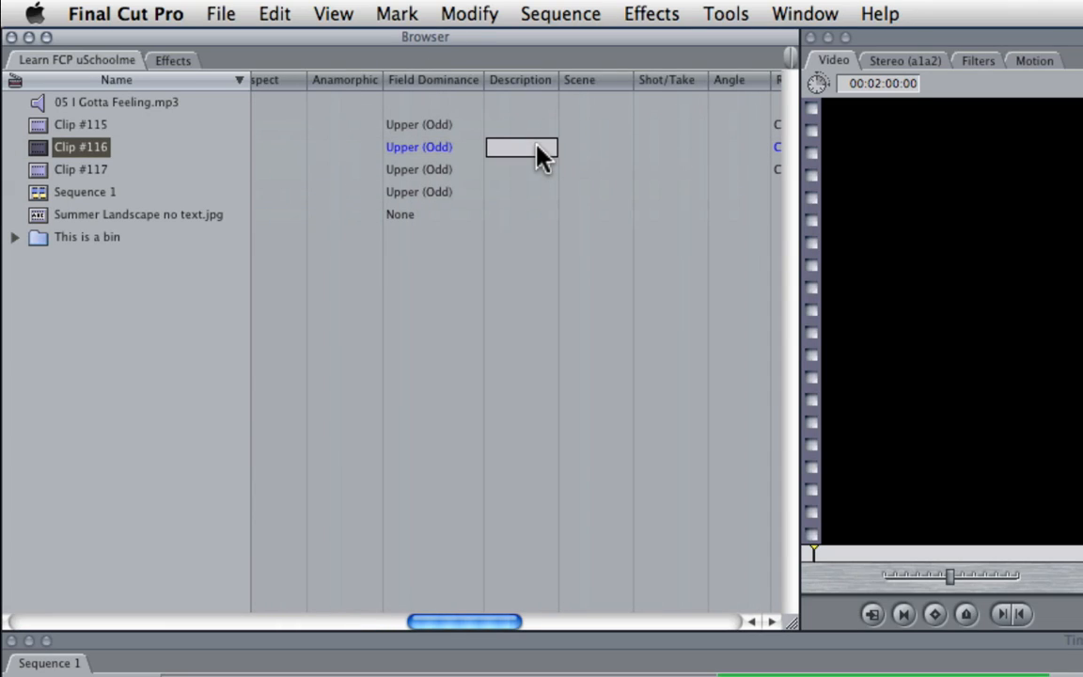
pyautogui.write('Great take')
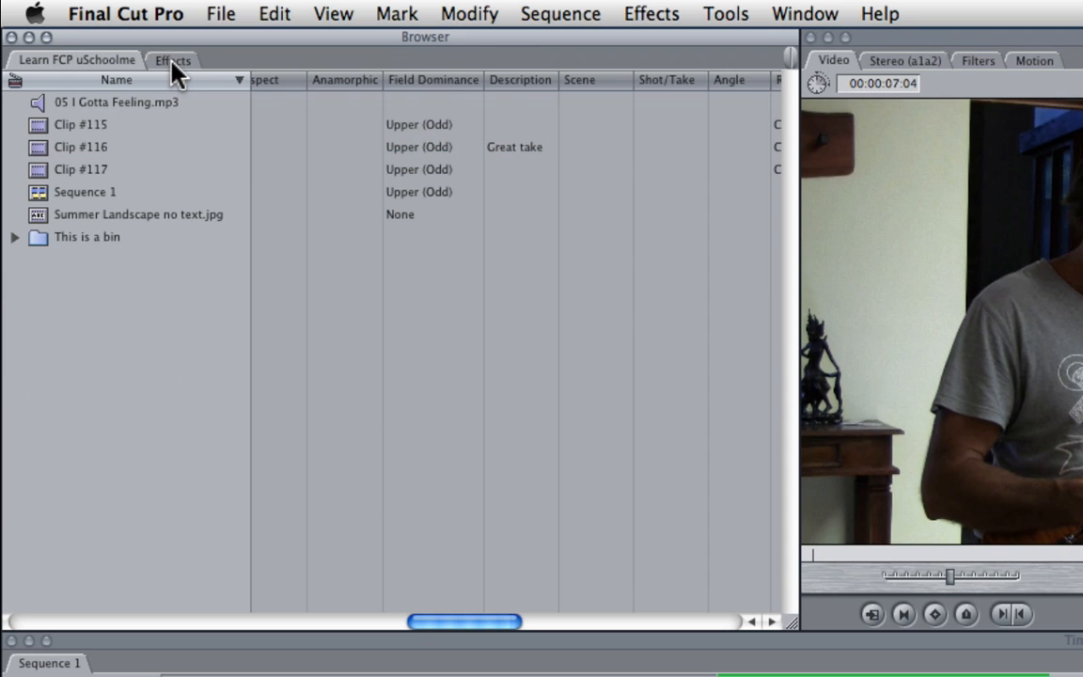
pyautogui.click(173, 58)
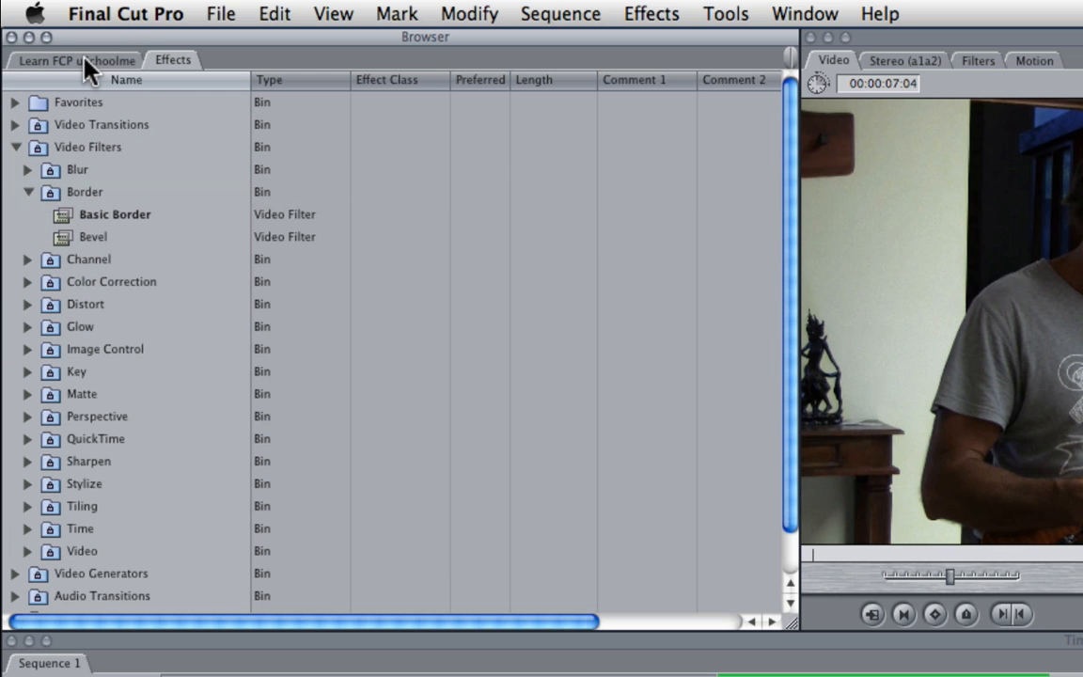
pyautogui.click(75, 58)
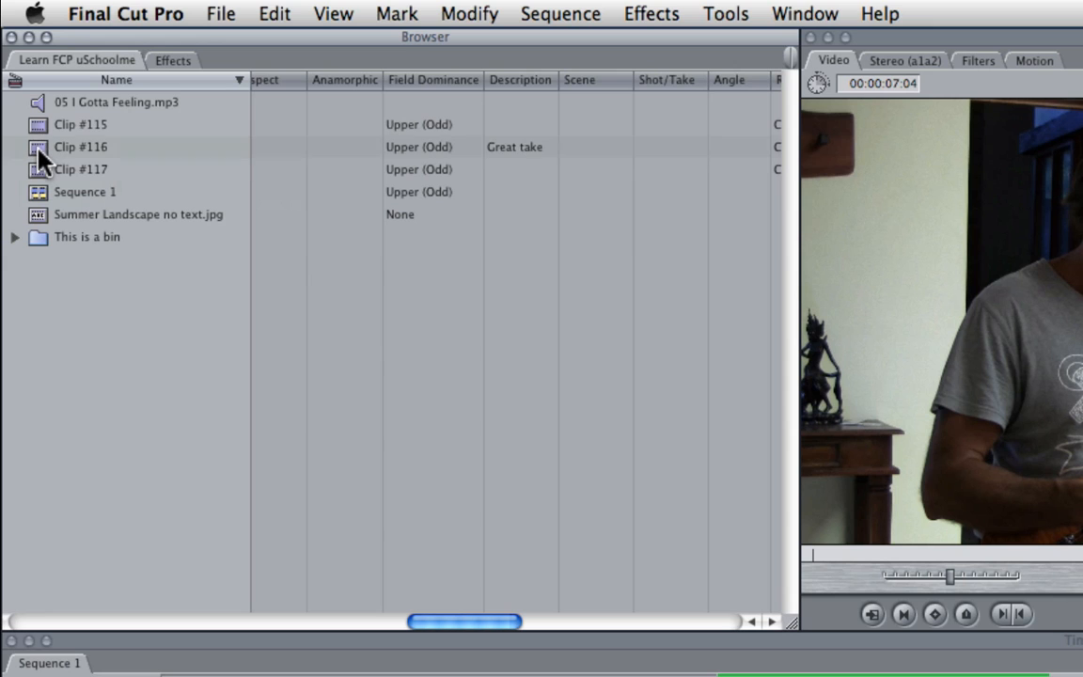
# - Load Clip #116 from the Browser into the Viewer
pyautogui.doubleClick(81, 146)
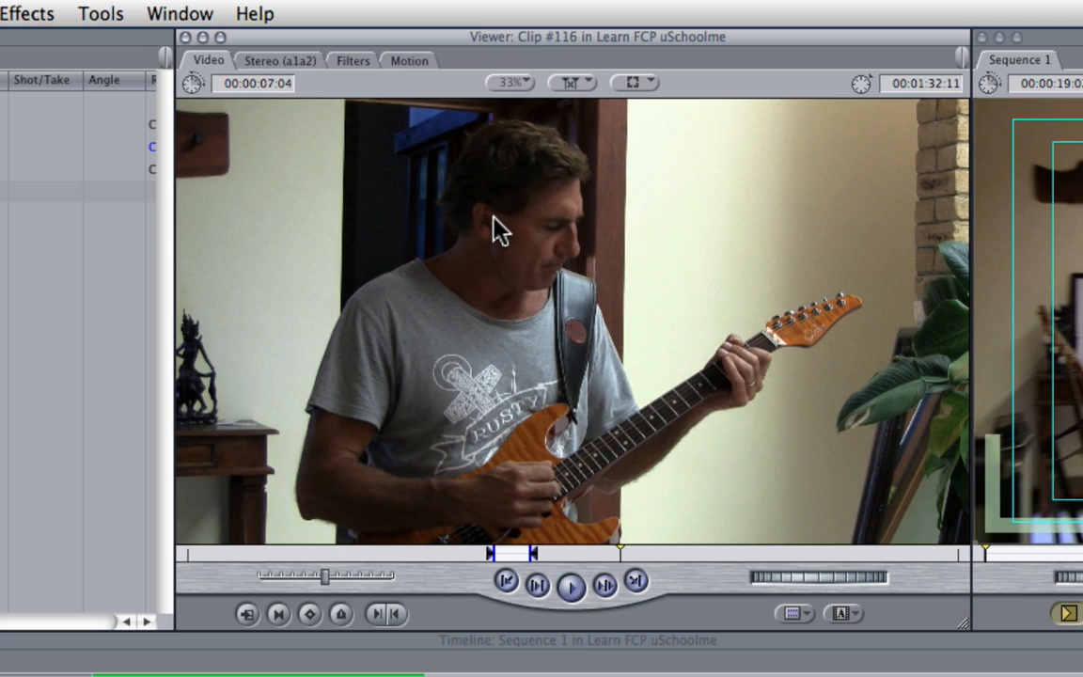
pyautogui.moveTo(542, 587)
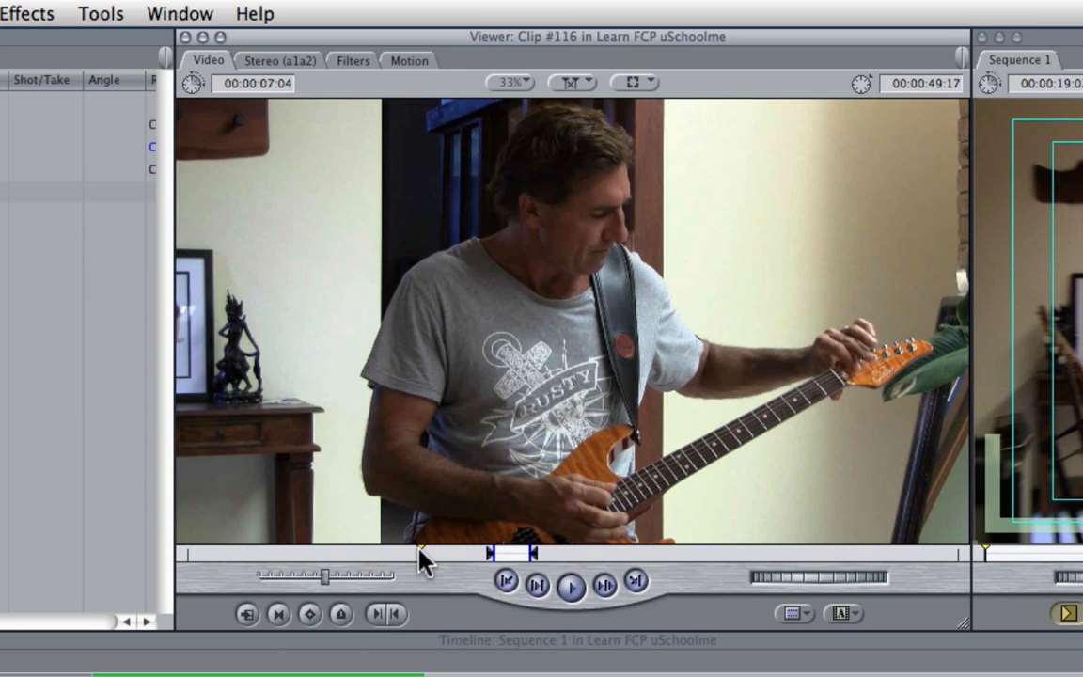
pyautogui.moveTo(393, 600)
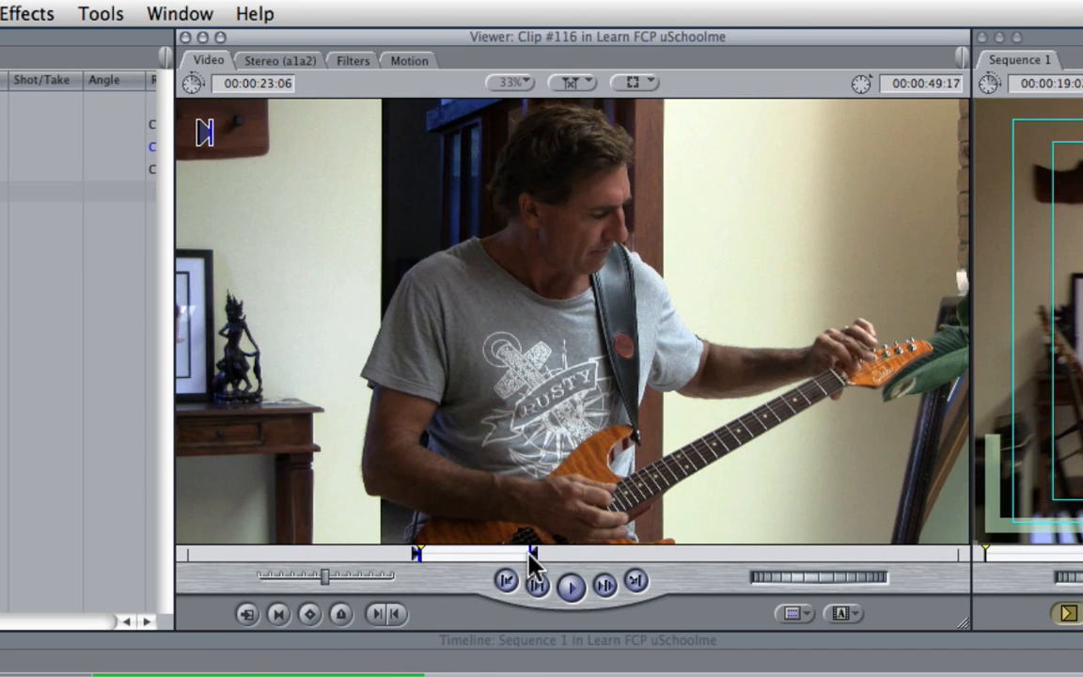
pyautogui.moveTo(534, 342)
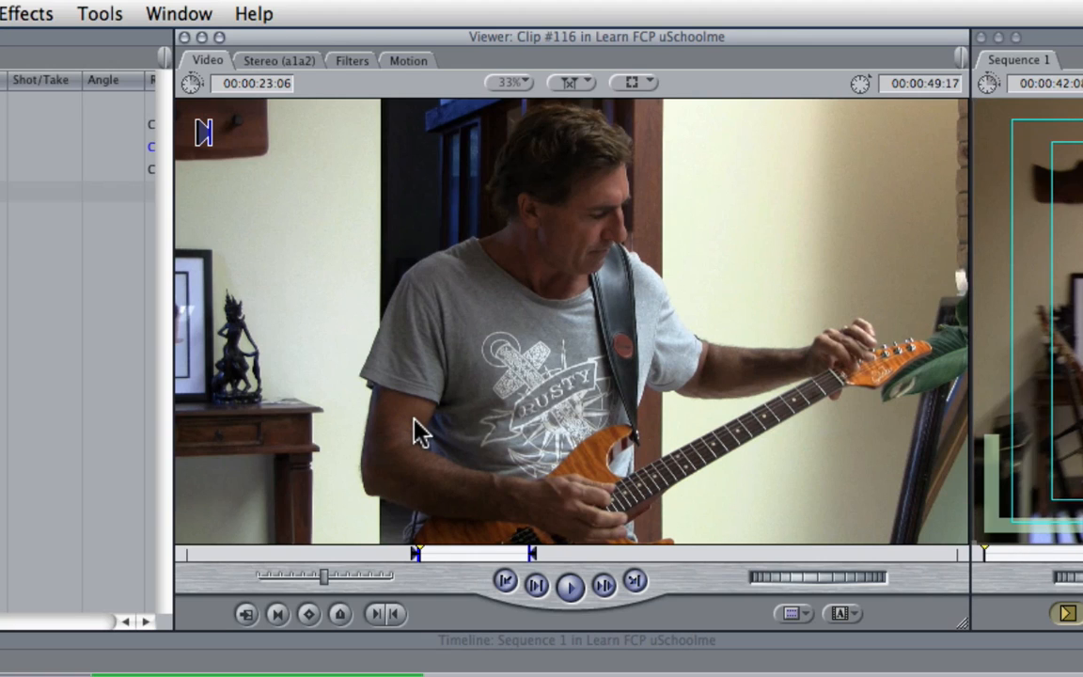
pyautogui.moveTo(418, 361)
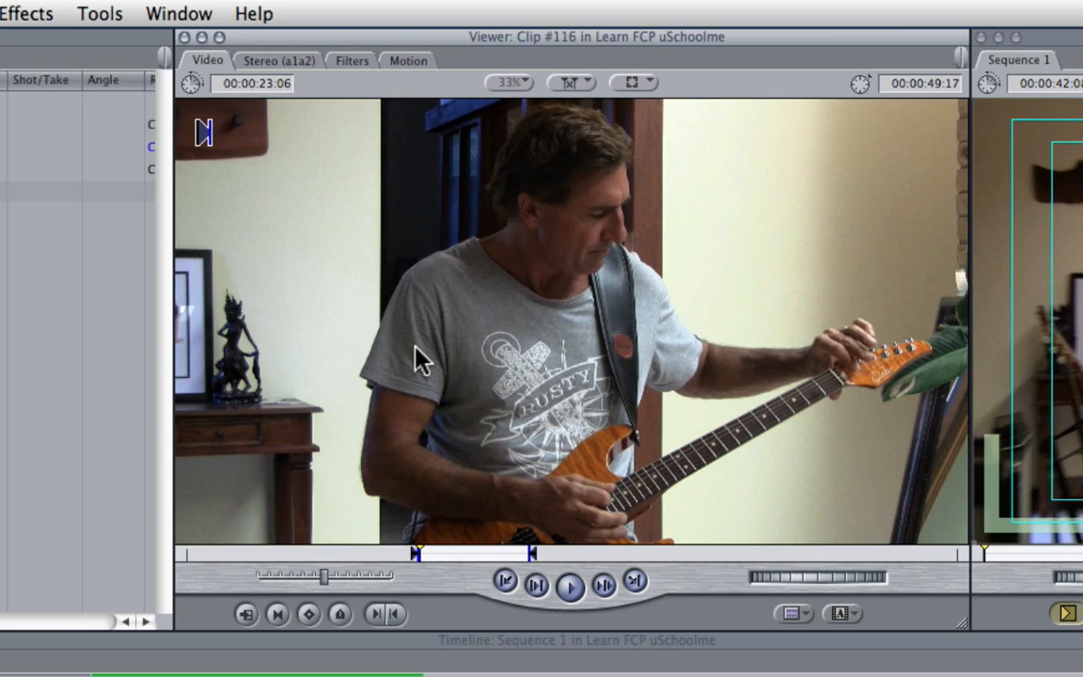
pyautogui.moveTo(376, 235)
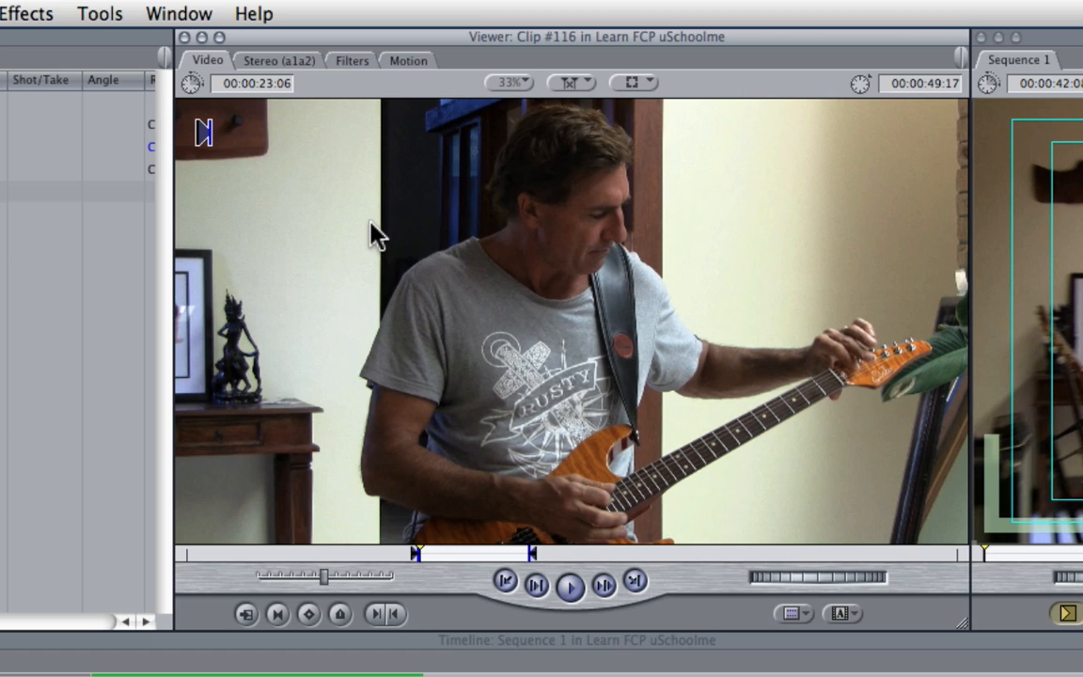
pyautogui.moveTo(286, 64)
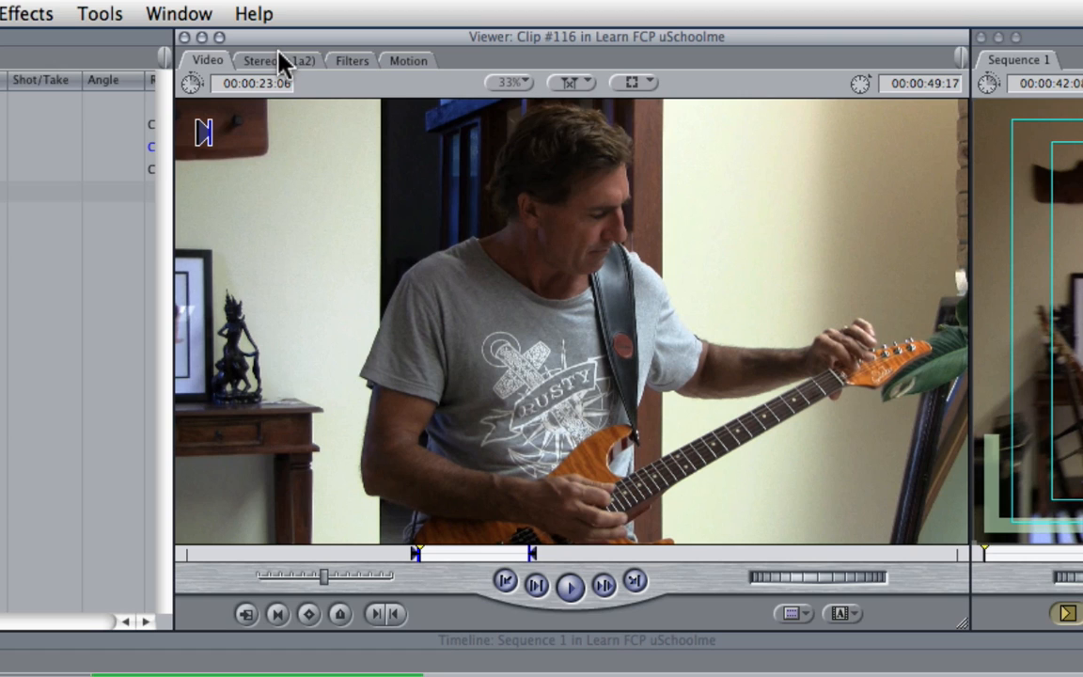
pyautogui.click(272, 60)
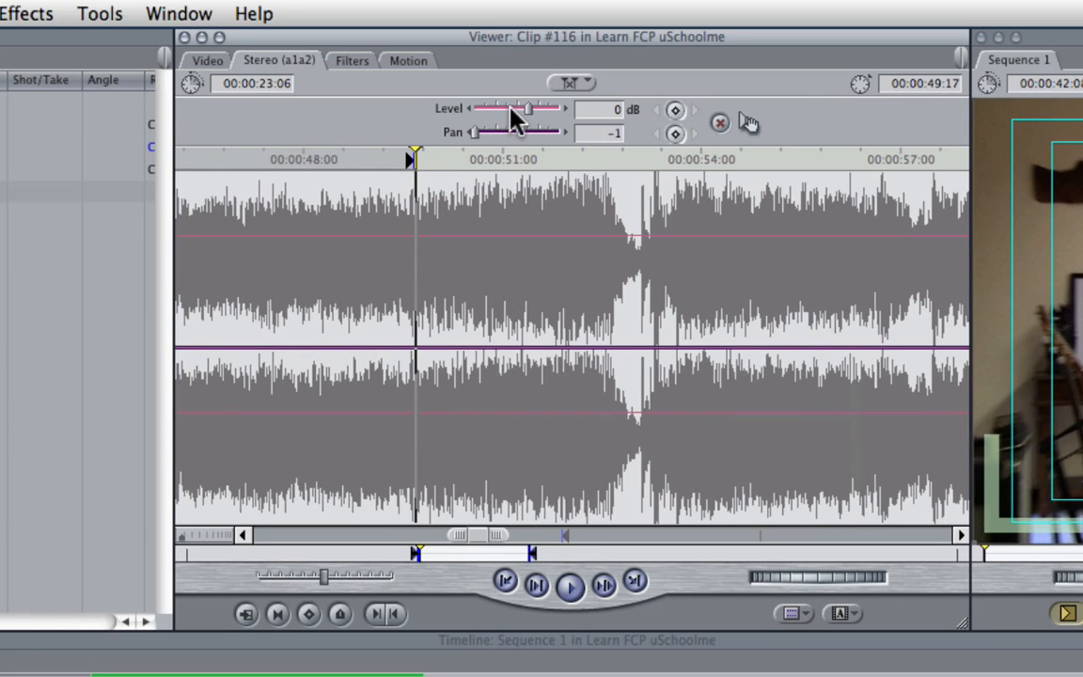
pyautogui.click(406, 60)
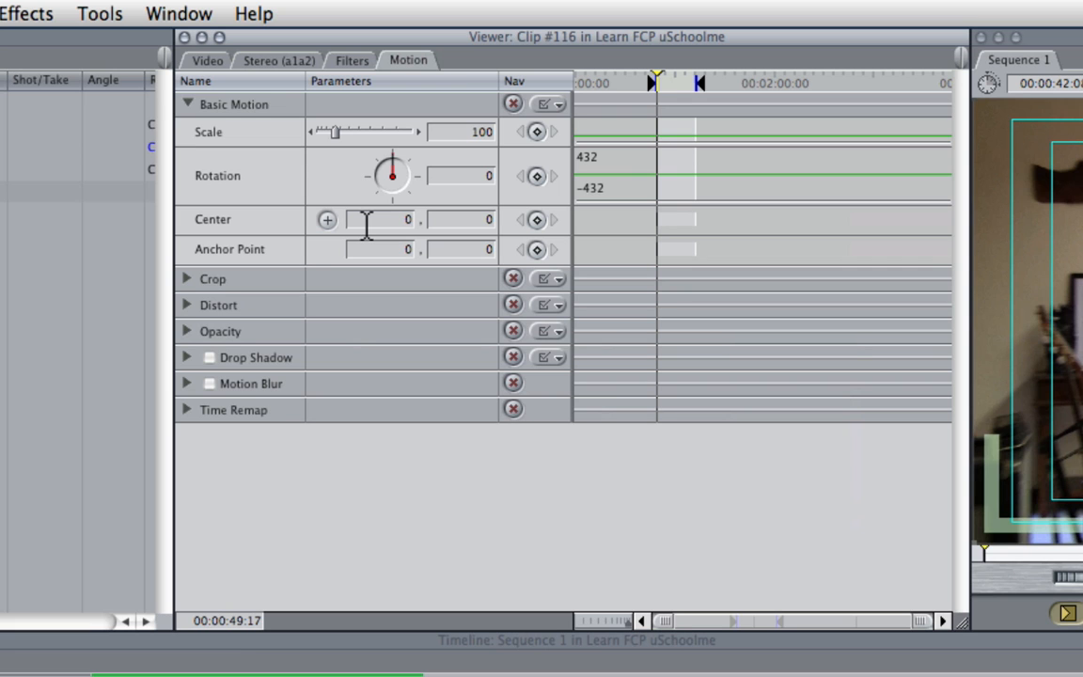
pyautogui.click(207, 60)
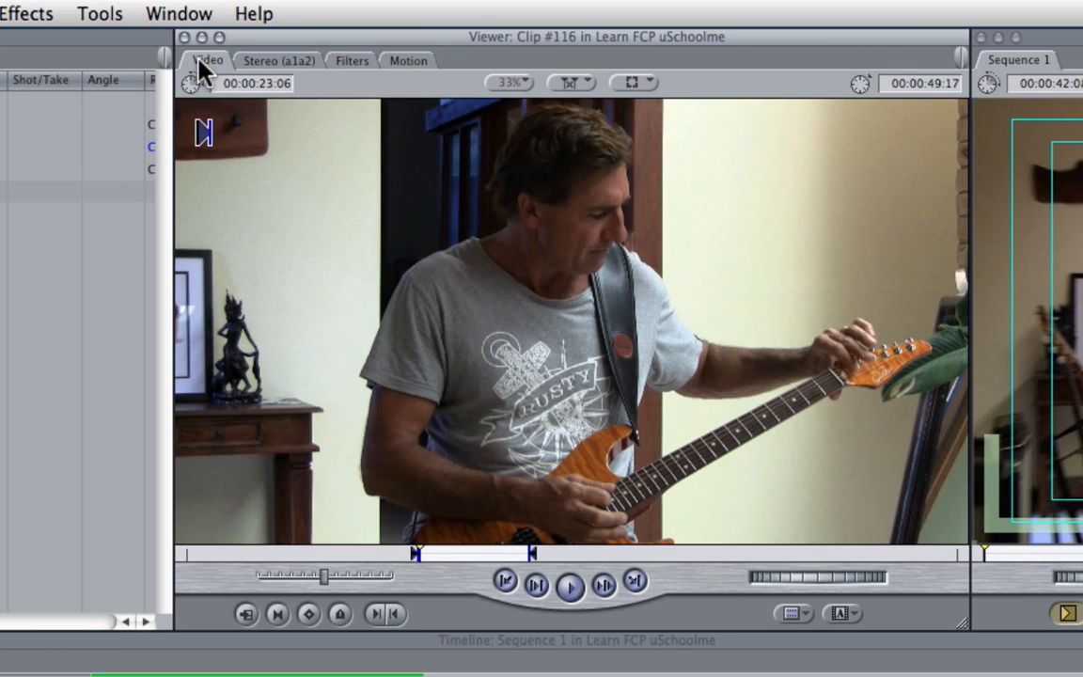
pyautogui.moveTo(418, 260)
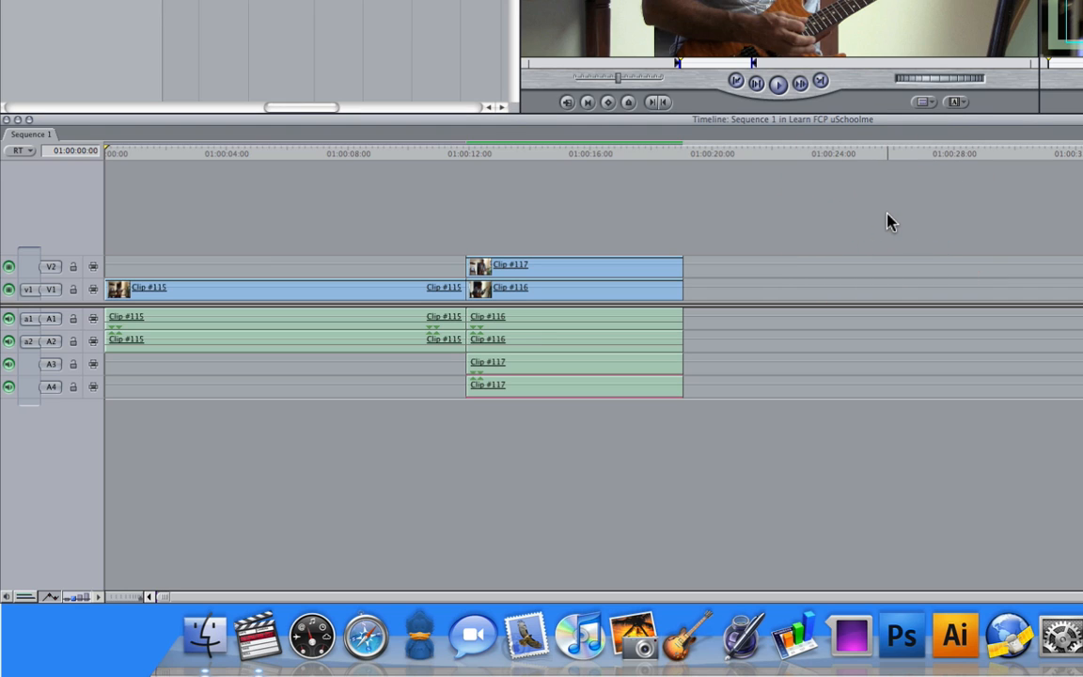
pyautogui.moveTo(350, 224)
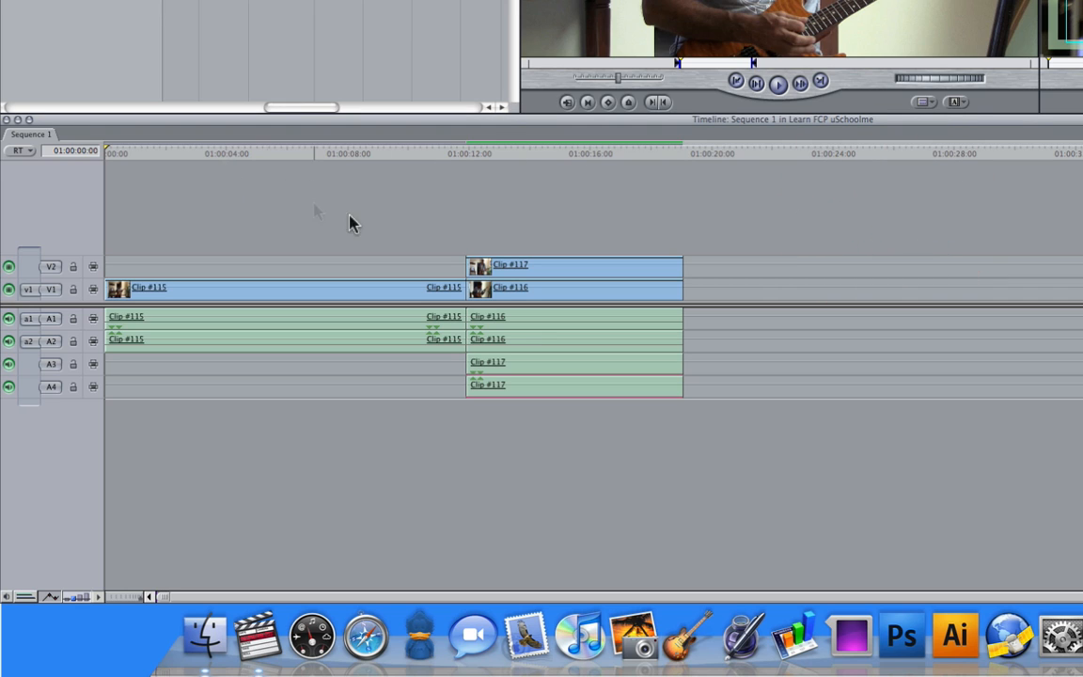
pyautogui.moveTo(297, 192)
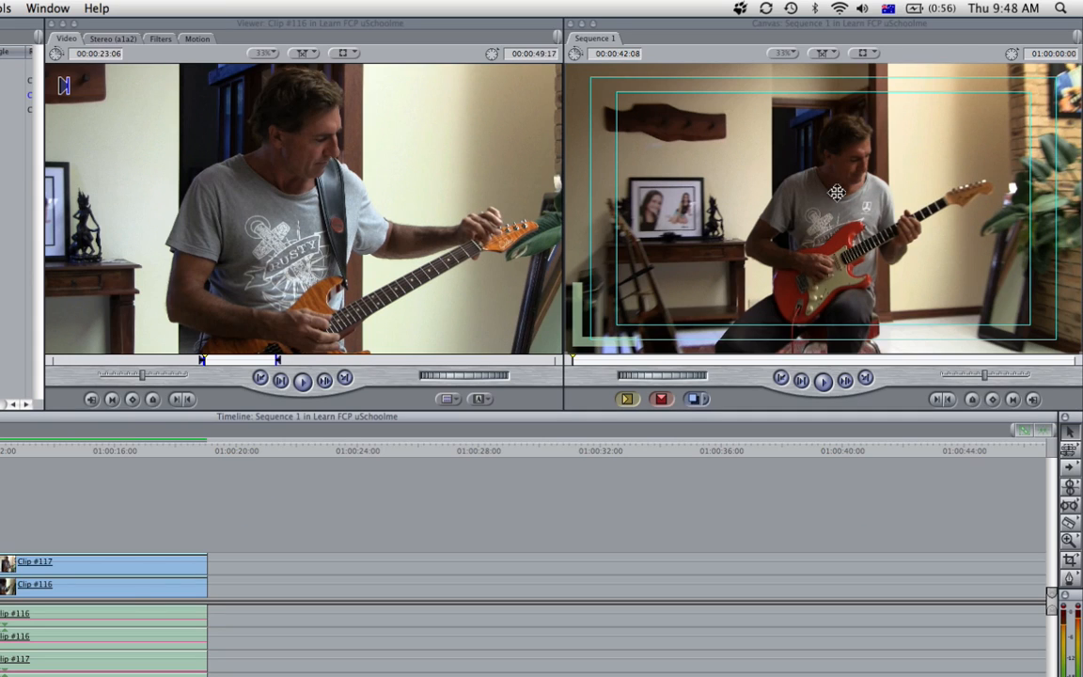
pyautogui.moveTo(128, 528)
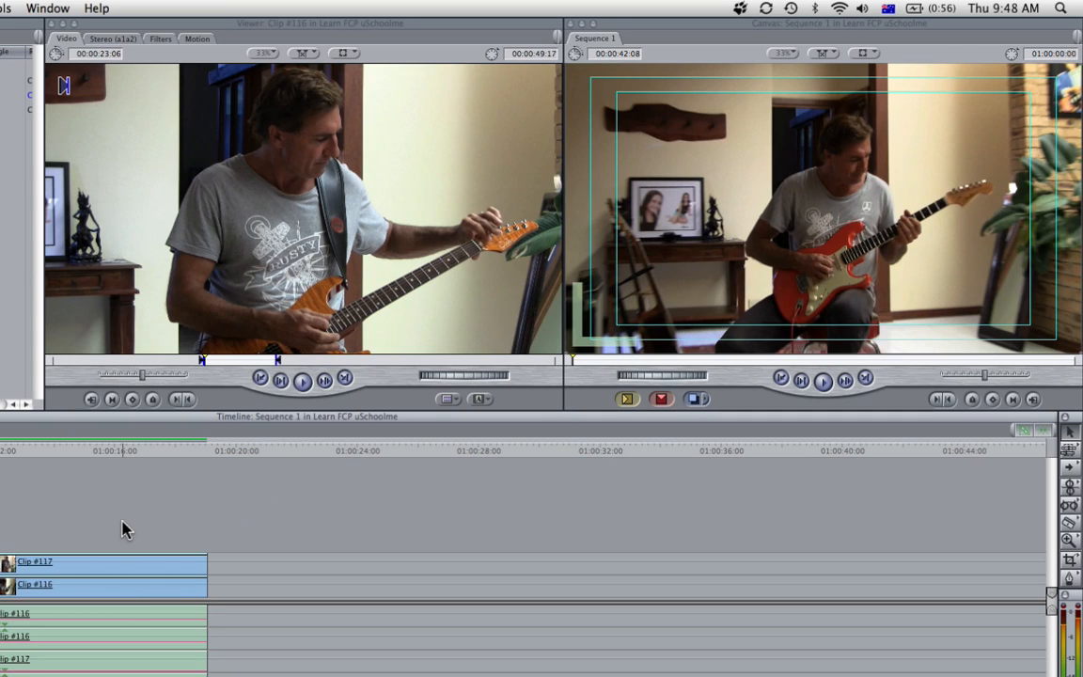
pyautogui.moveTo(824, 243)
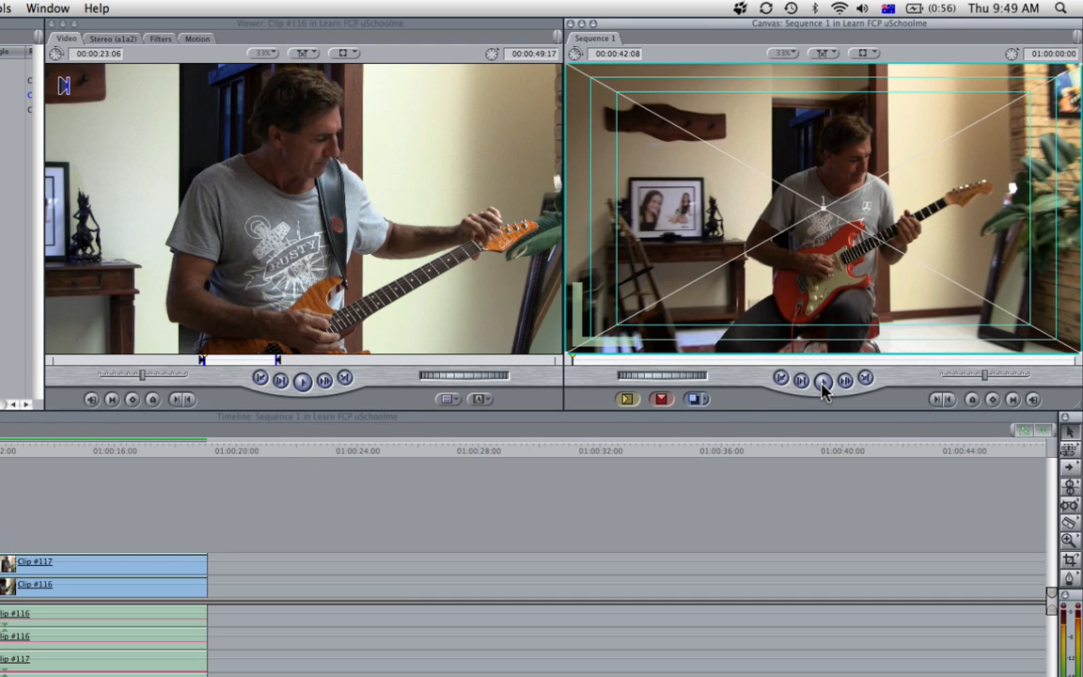
pyautogui.click(824, 378)
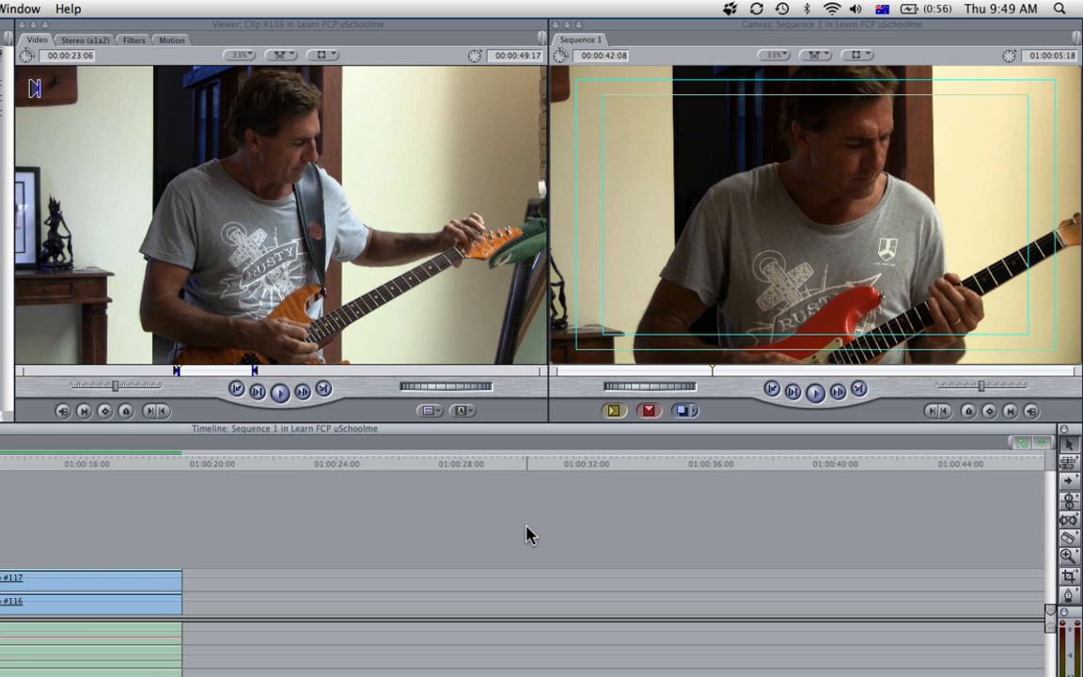
pyautogui.moveTo(52, 550)
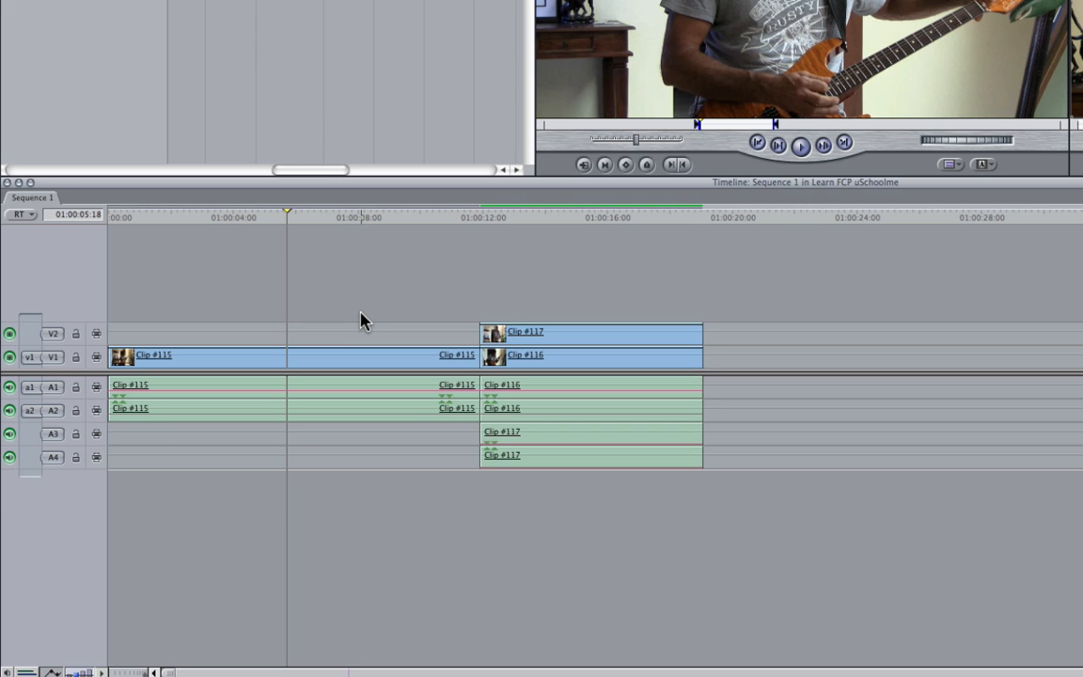
pyautogui.moveTo(745, 340)
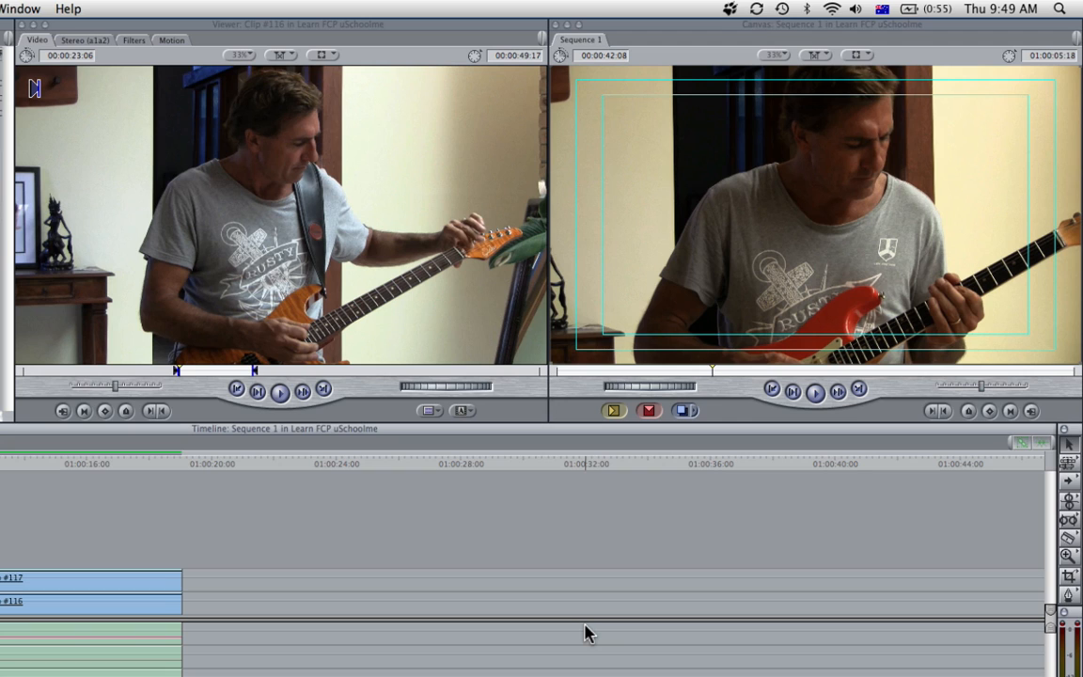
pyautogui.moveTo(233, 138)
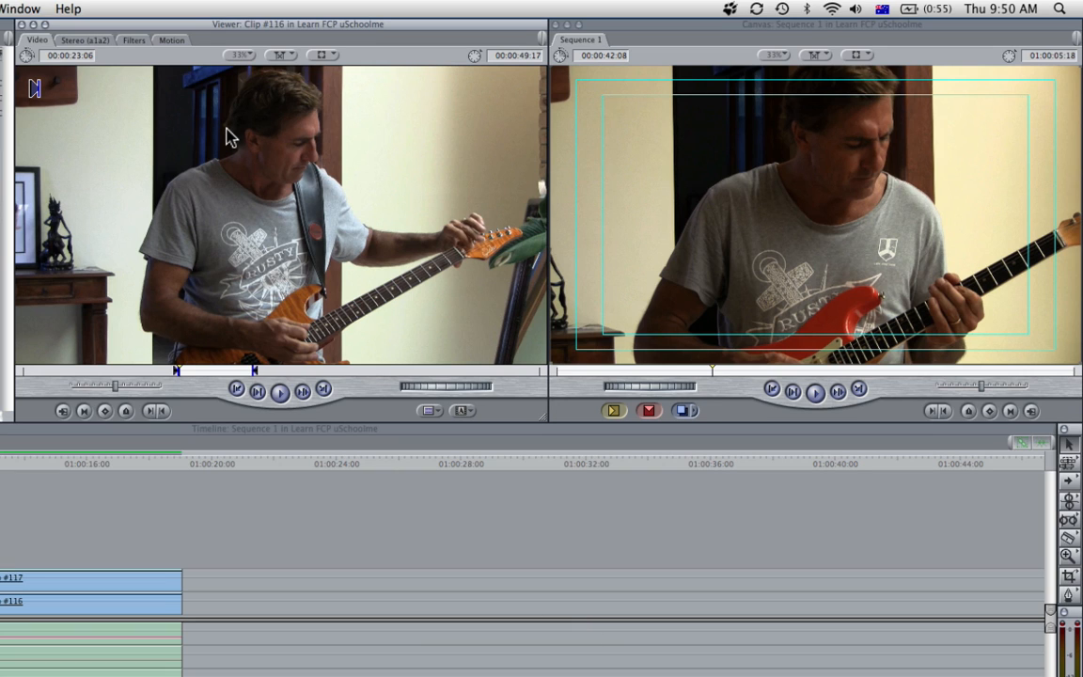
pyautogui.moveTo(300, 380)
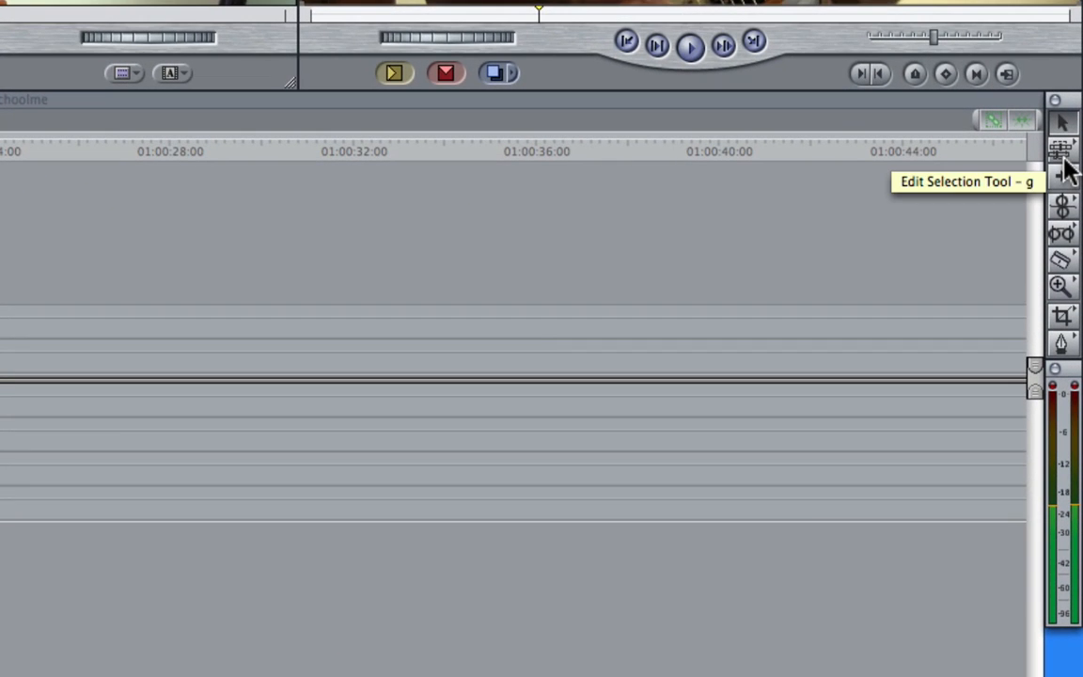
pyautogui.moveTo(1073, 158)
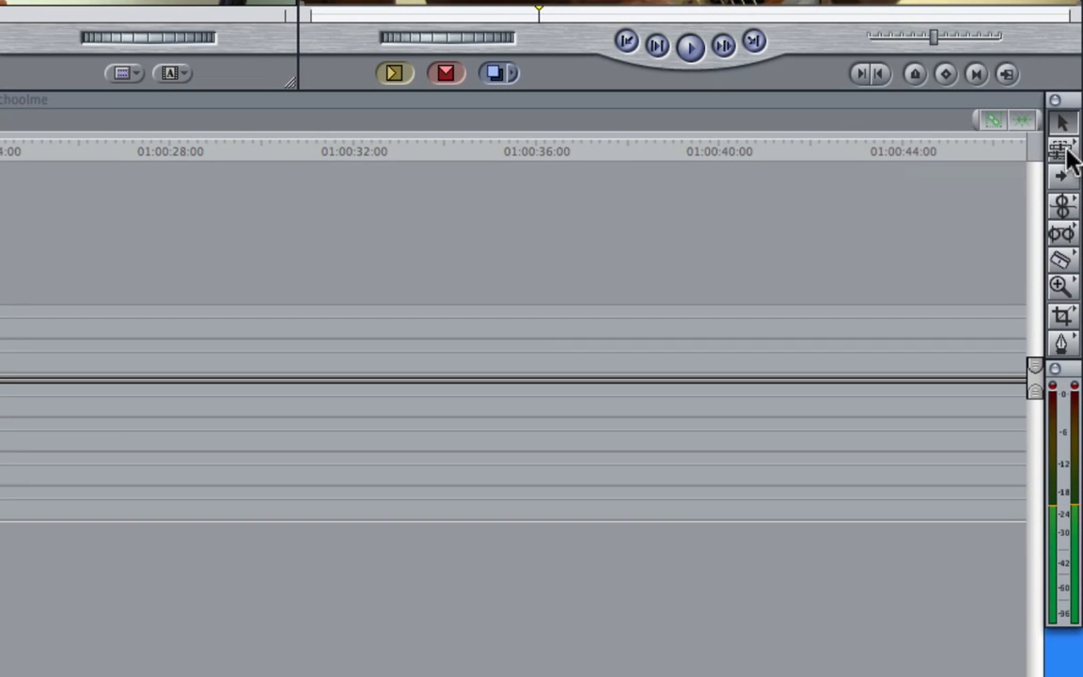
pyautogui.moveTo(1068, 271)
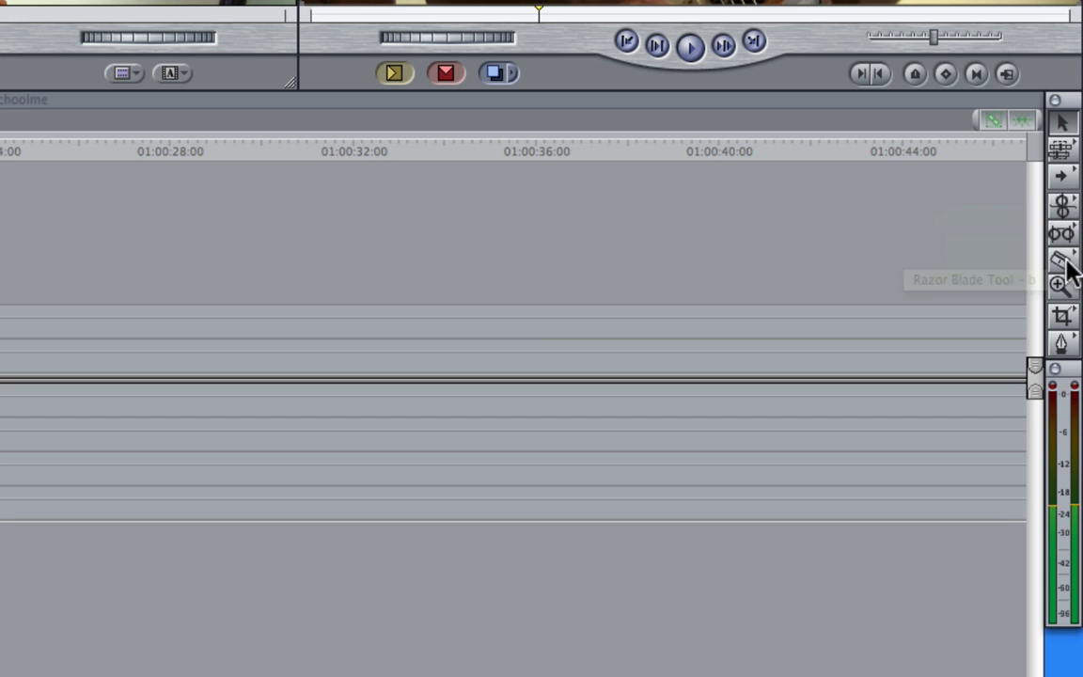
pyautogui.moveTo(1062, 263)
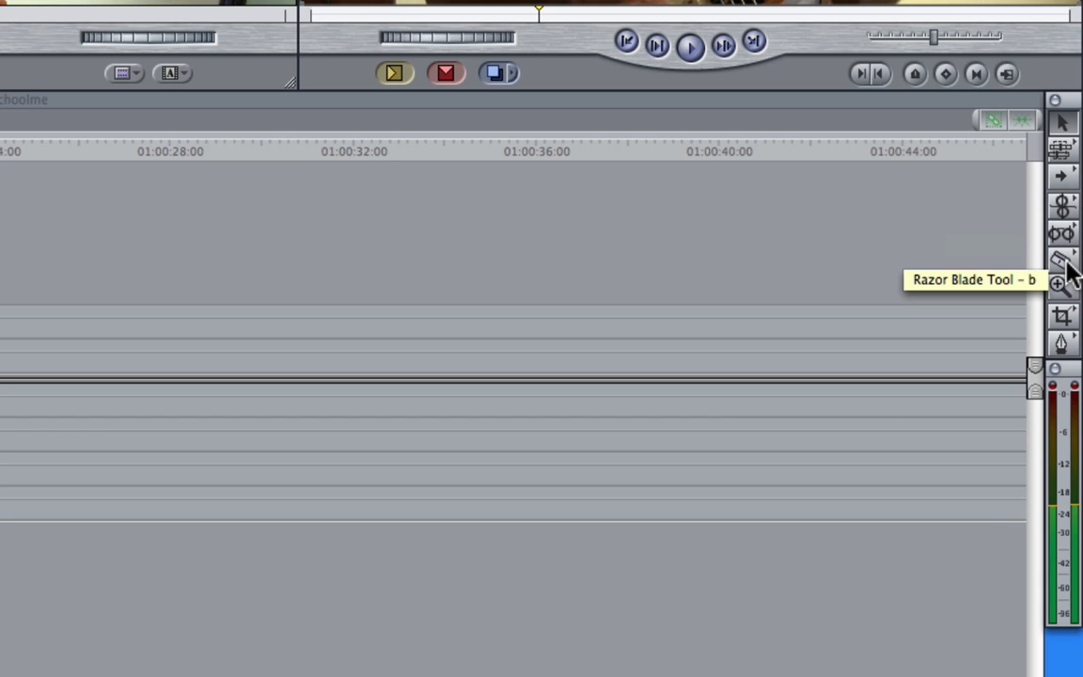
pyautogui.moveTo(1065, 267)
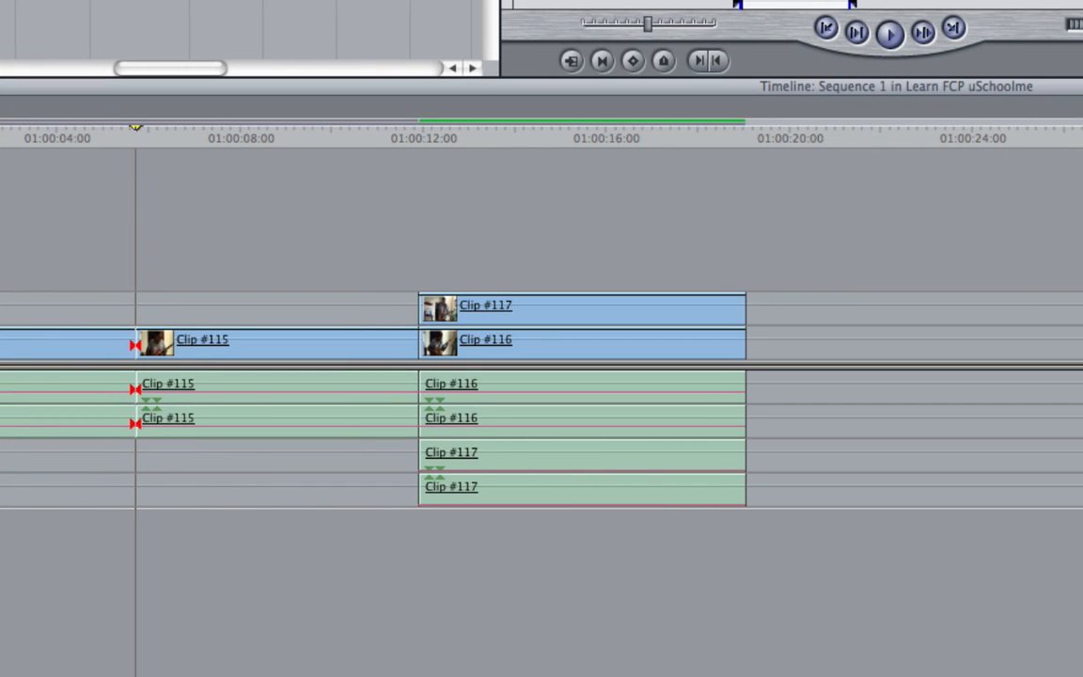
pyautogui.moveTo(893, 290)
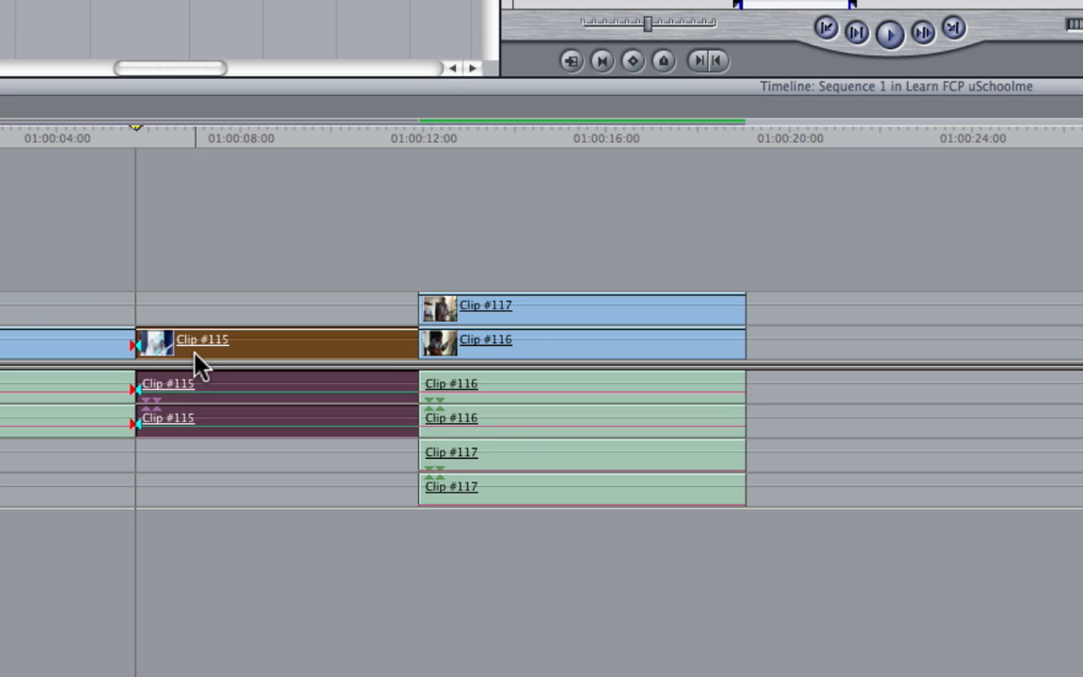
# - Delete the later piece of the split Clip #115, leaving a gap before Clip #116
pyautogui.press('delete')
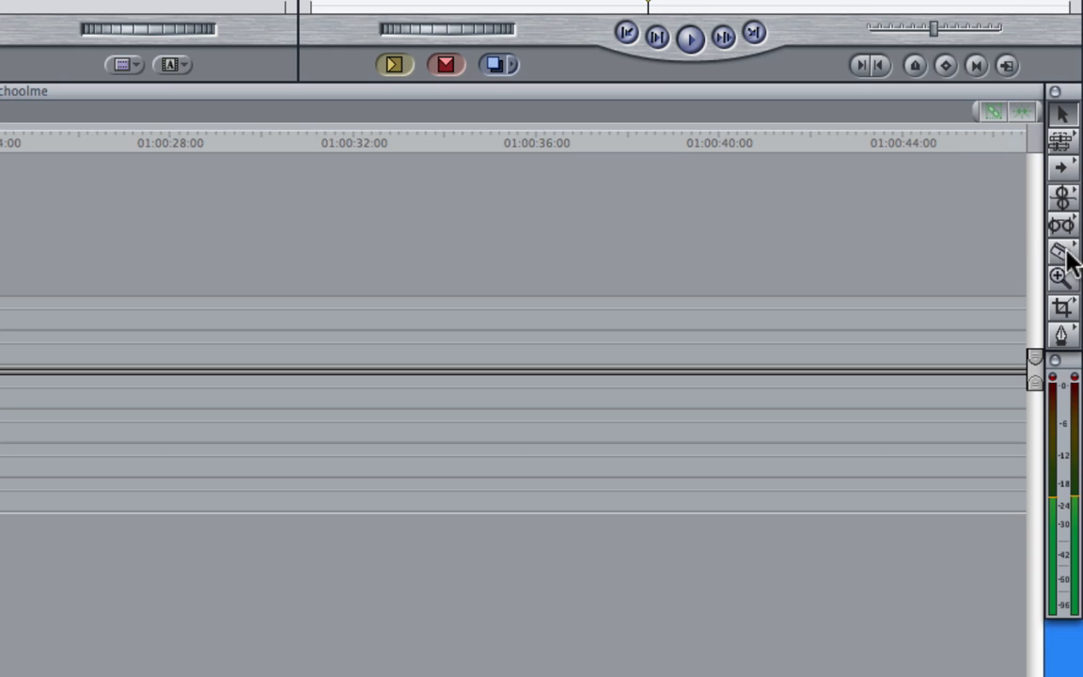
pyautogui.moveTo(1063, 254)
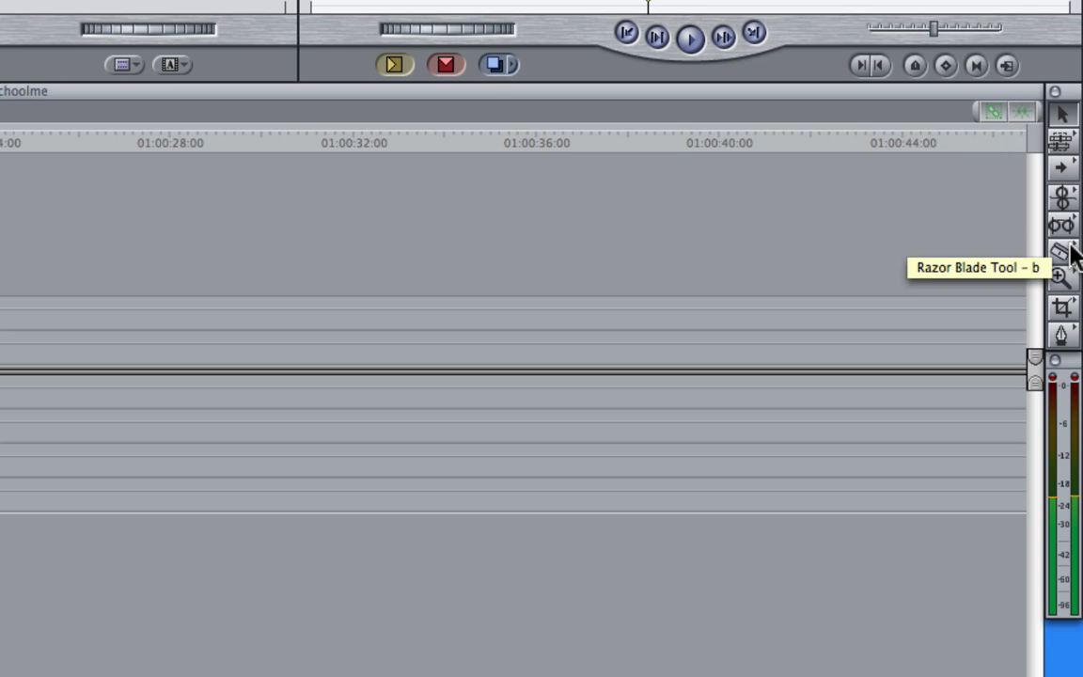
pyautogui.moveTo(1063, 113)
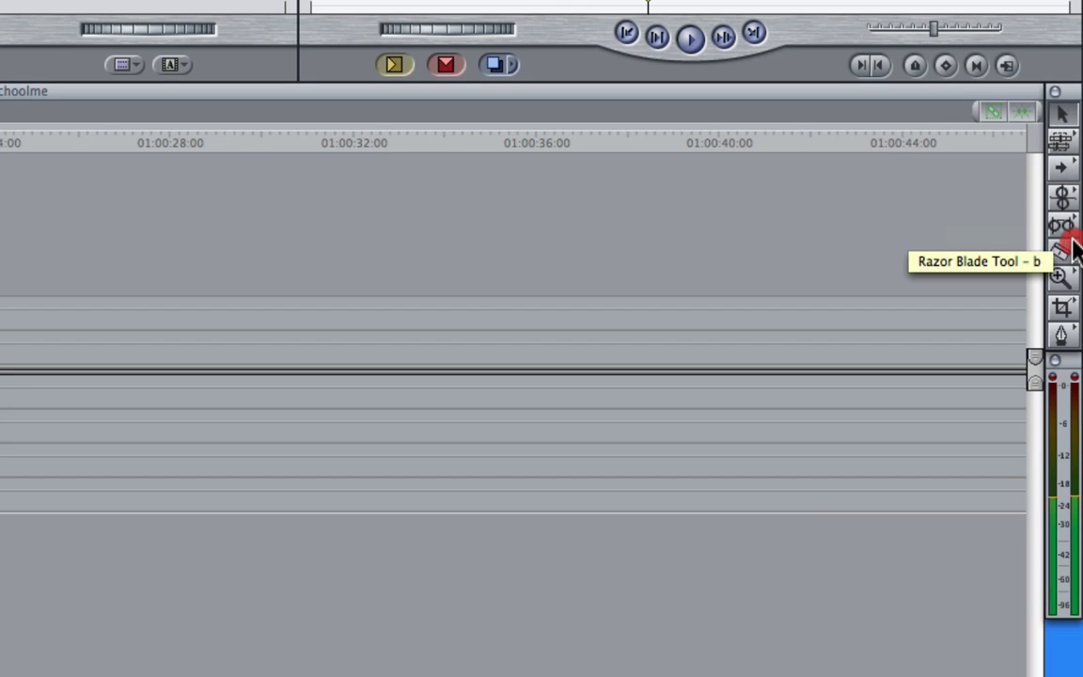
pyautogui.click(1063, 249)
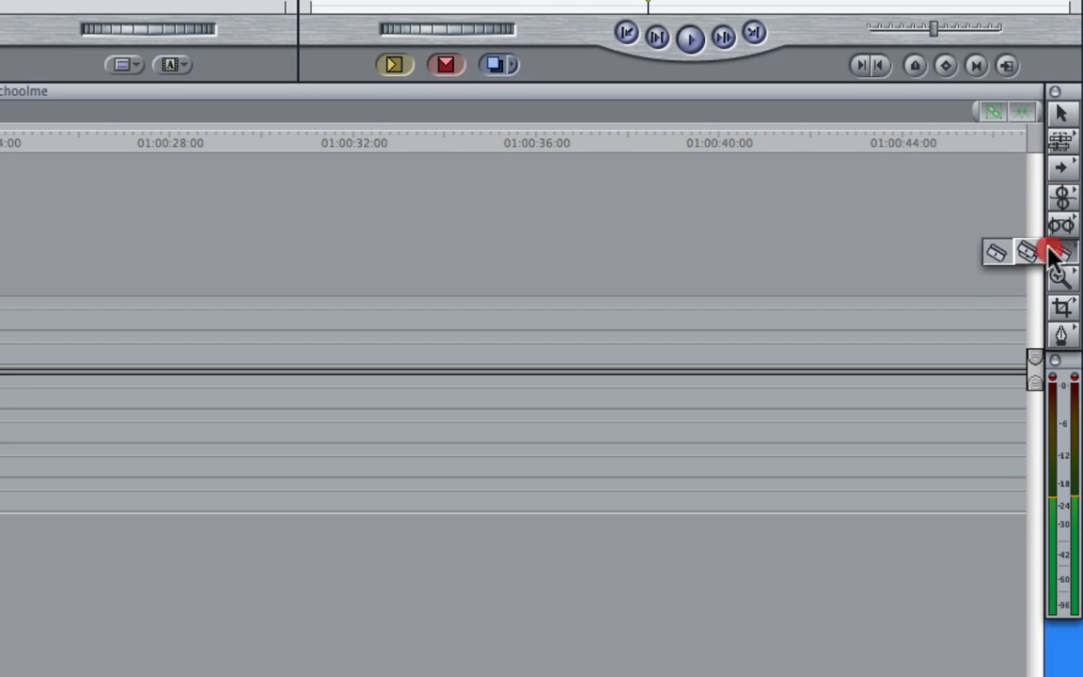
pyautogui.moveTo(1043, 260)
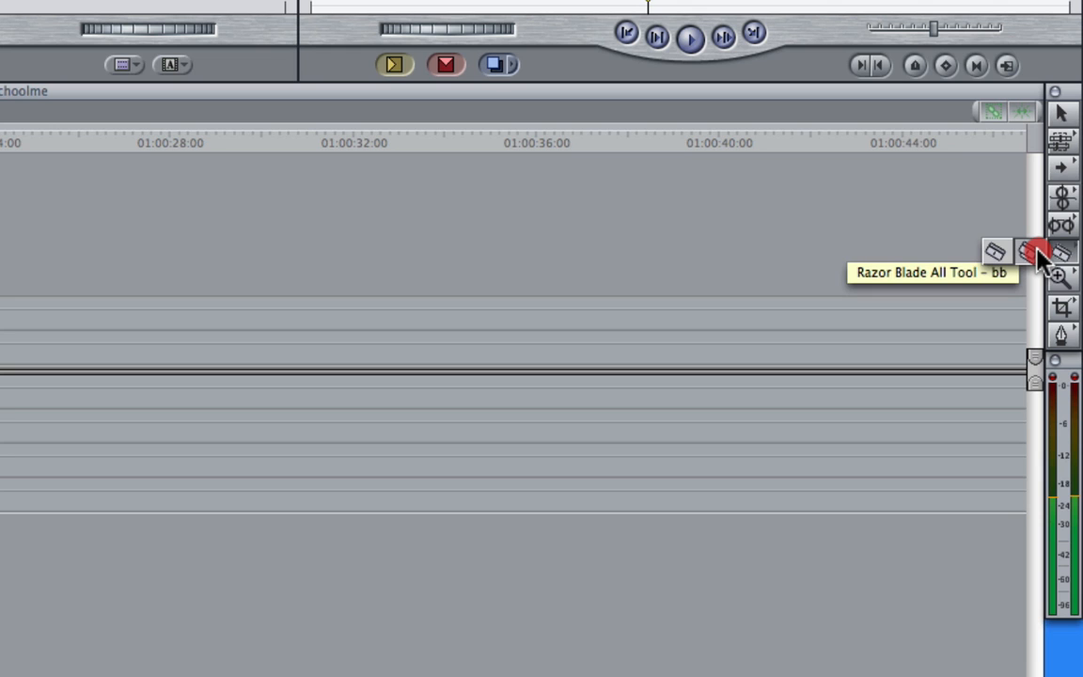
pyautogui.moveTo(1001, 260)
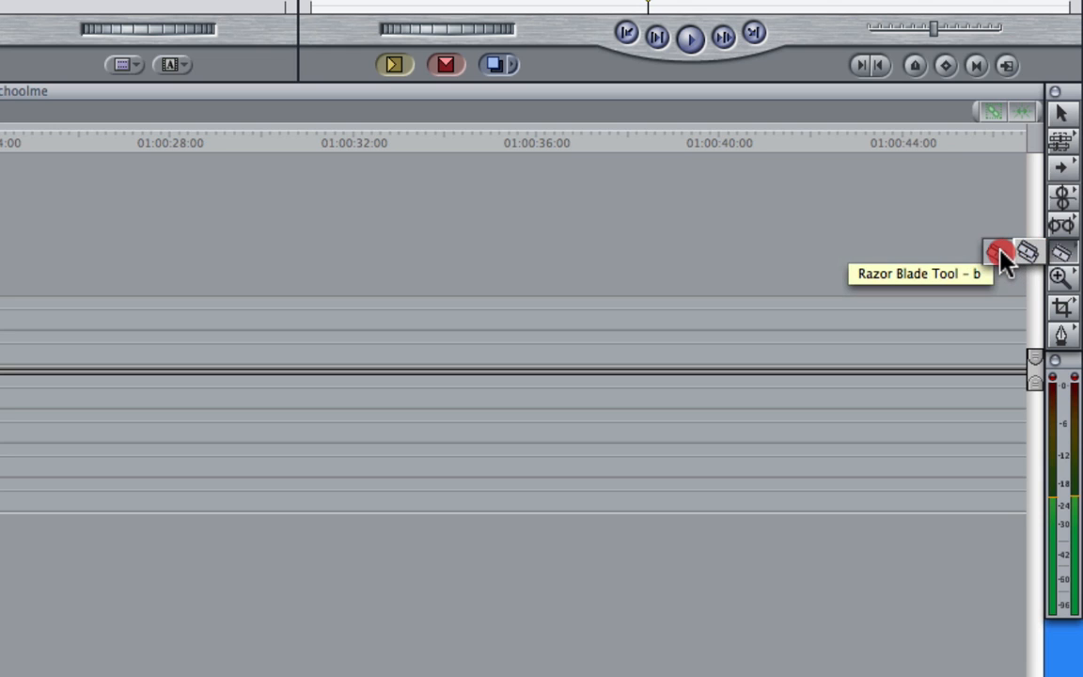
pyautogui.moveTo(1072, 263)
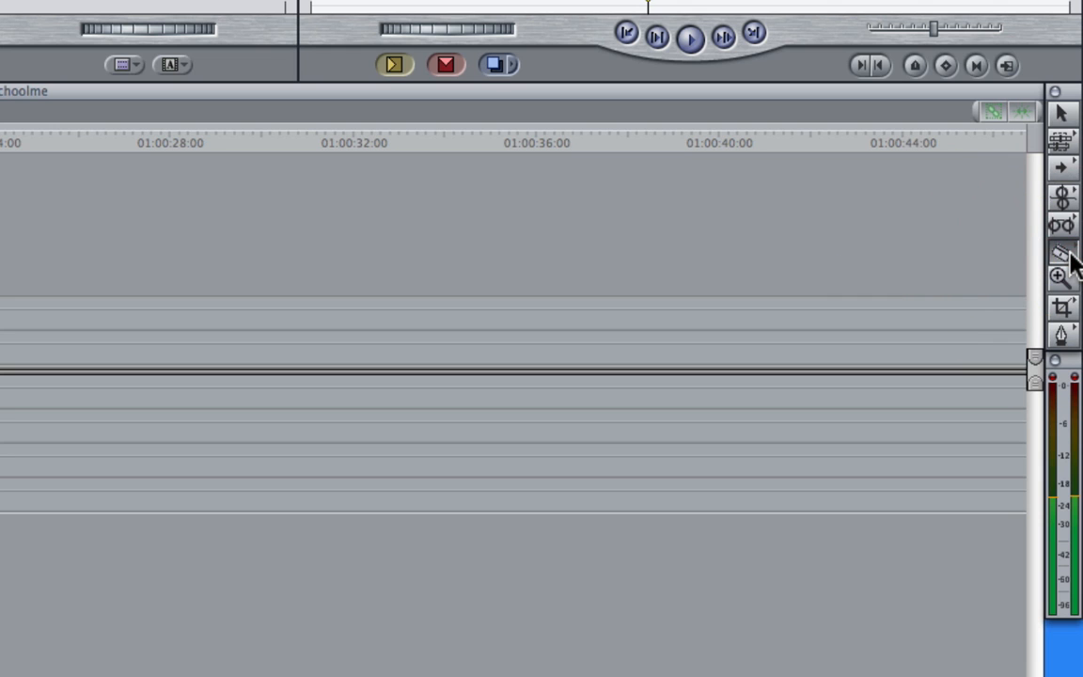
pyautogui.moveTo(1076, 390)
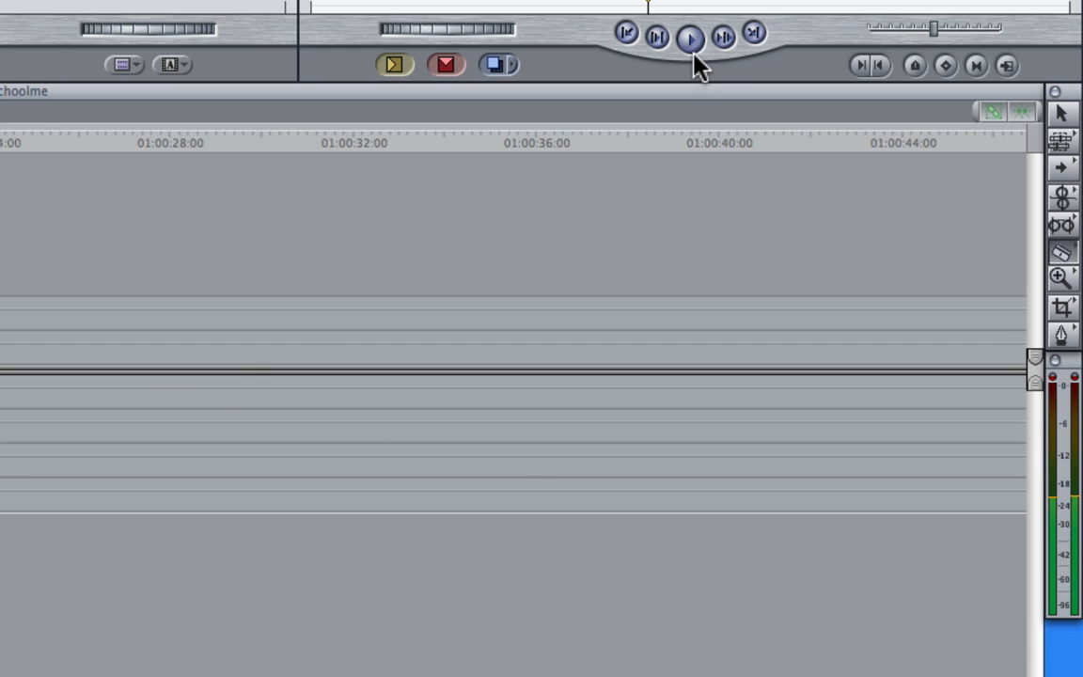
pyautogui.click(688, 38)
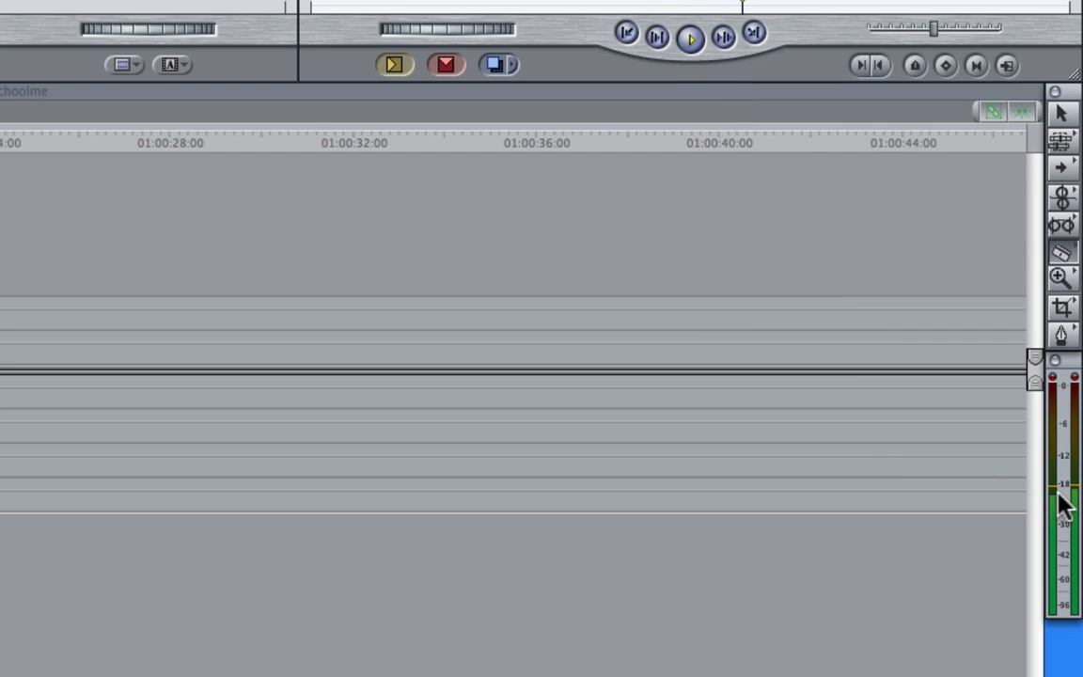
pyautogui.moveTo(1058, 496)
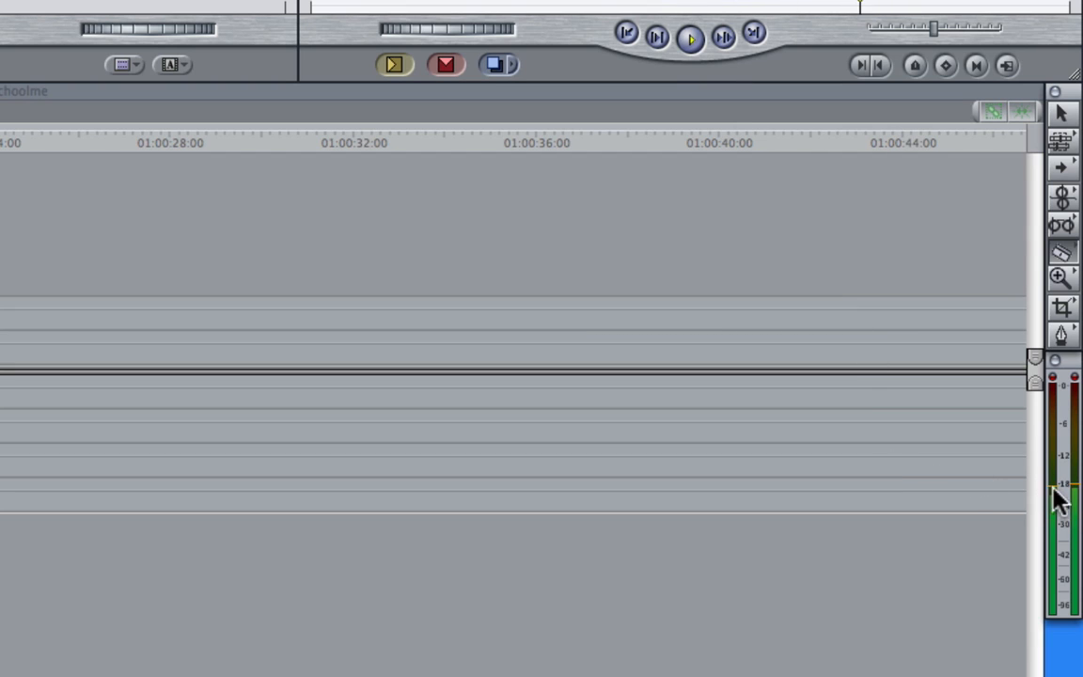
pyautogui.moveTo(1068, 504)
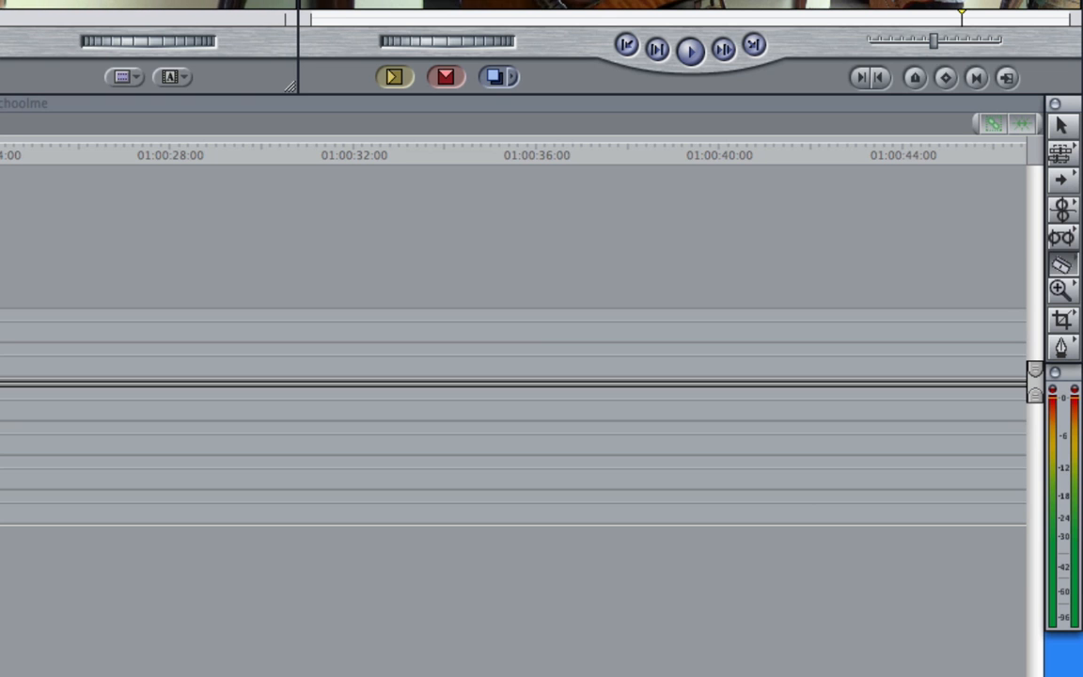
pyautogui.moveTo(1076, 418)
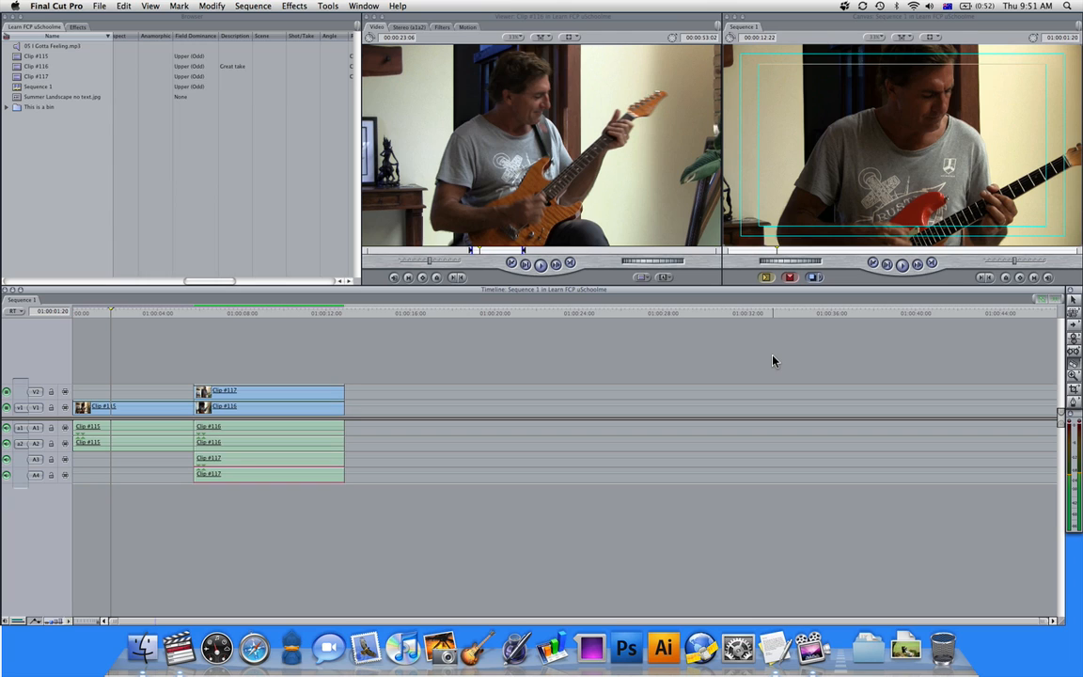
pyautogui.moveTo(184, 399)
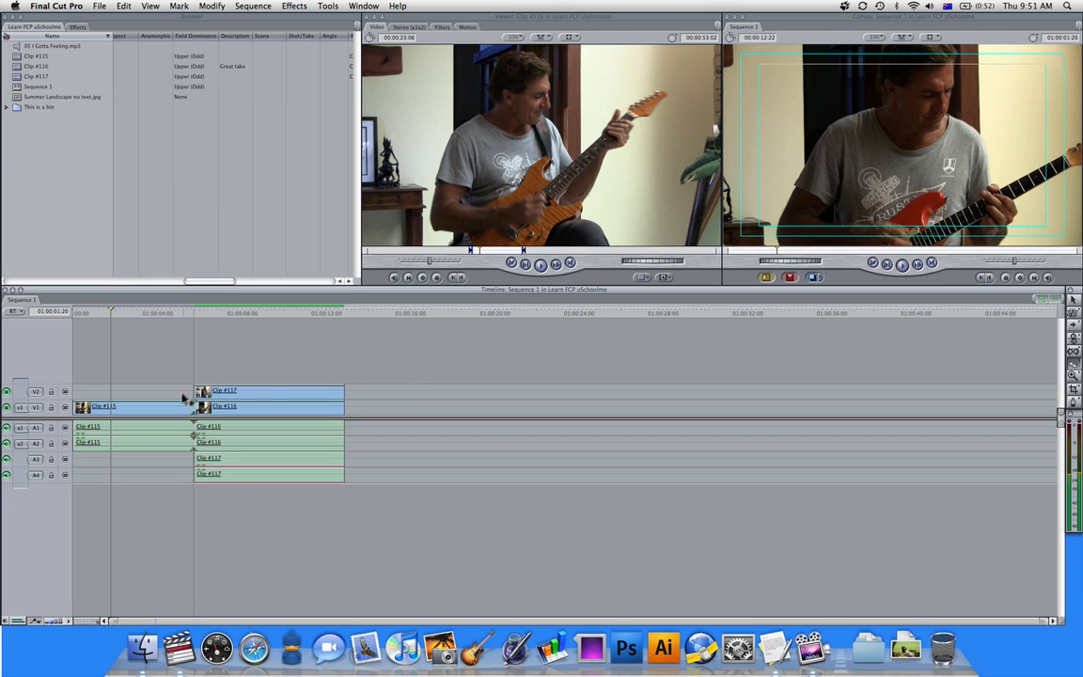